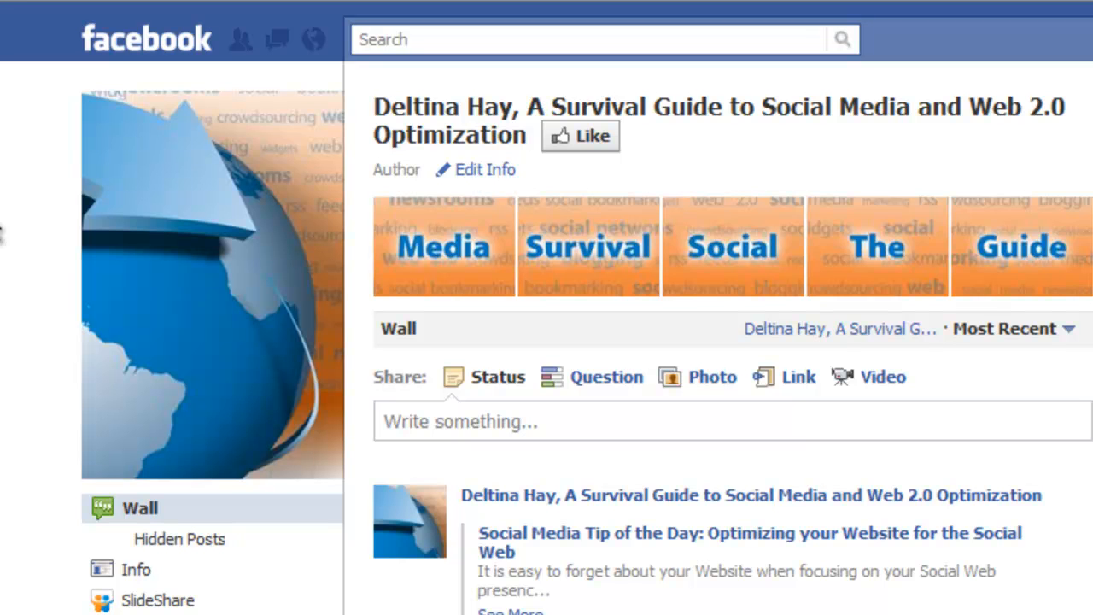
mouse_move(17, 231)
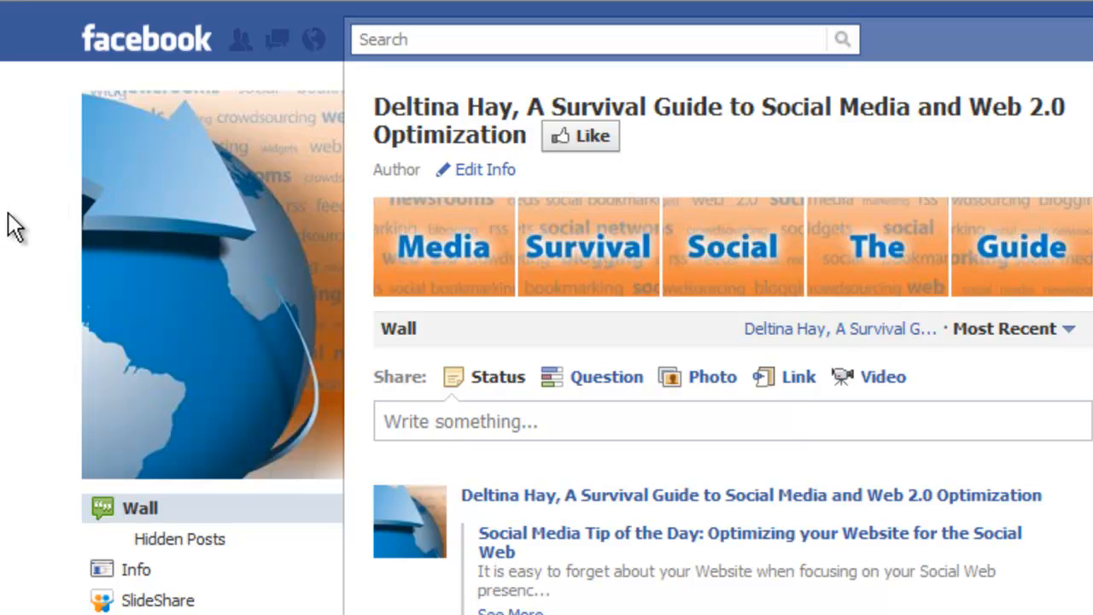
mouse_move(34, 81)
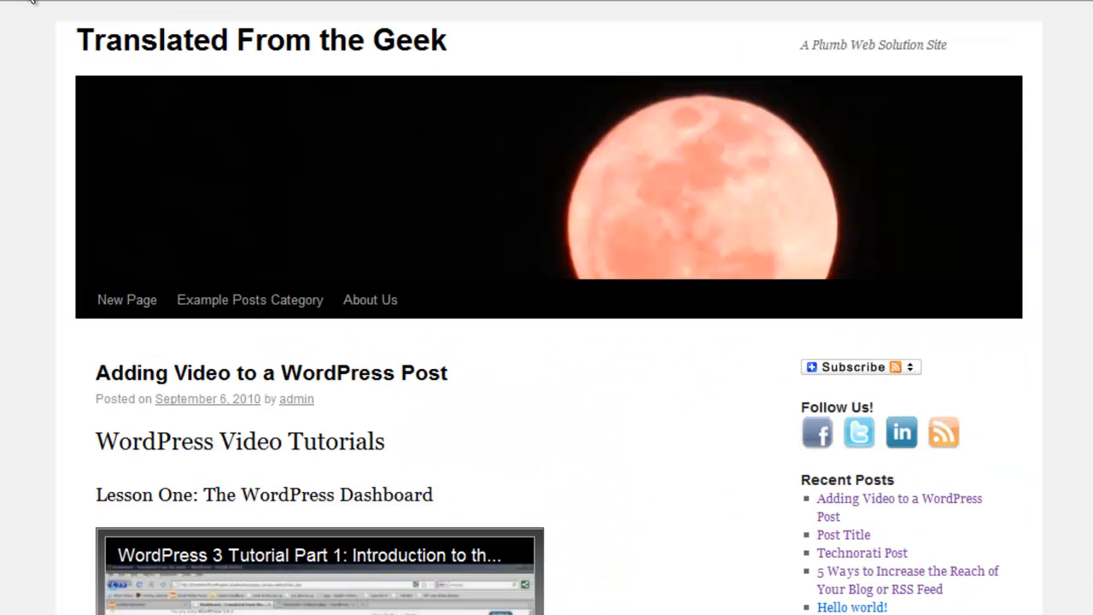
mouse_move(9, 115)
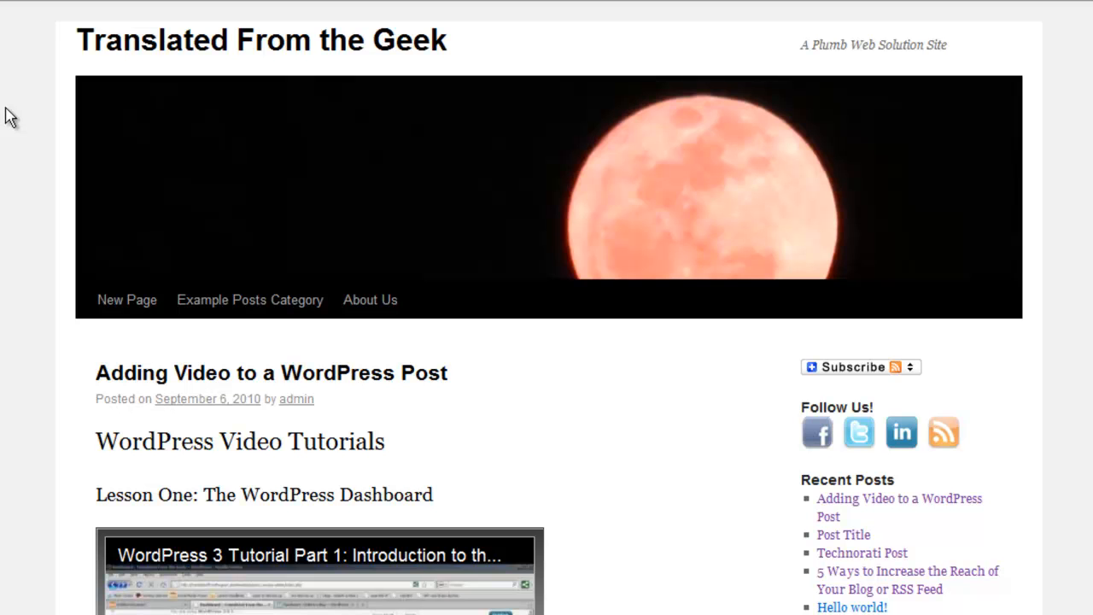
mouse_move(553, 261)
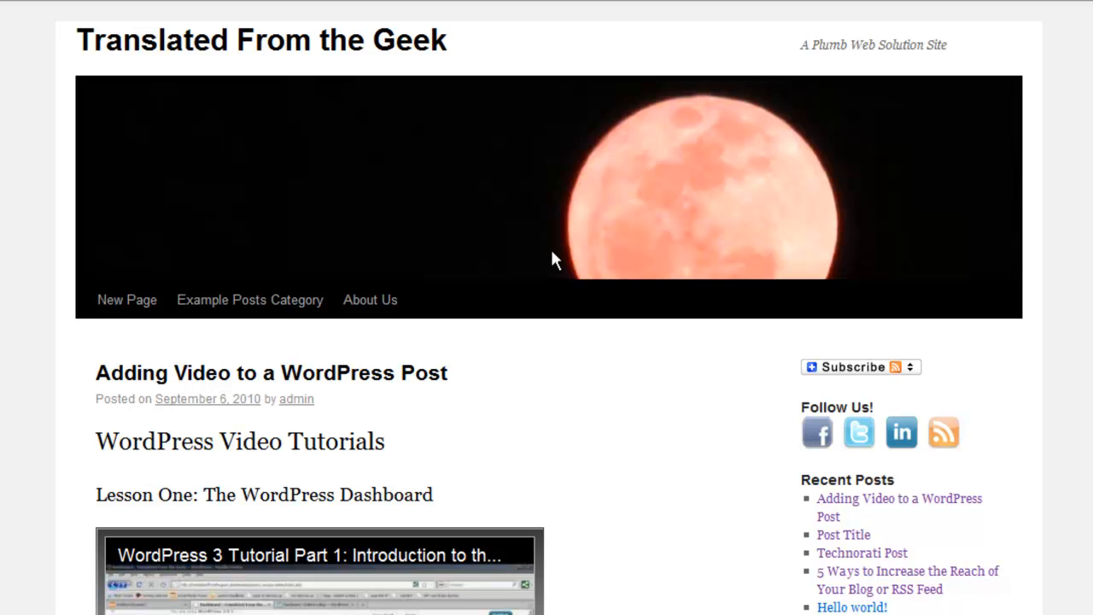
mouse_move(213, 128)
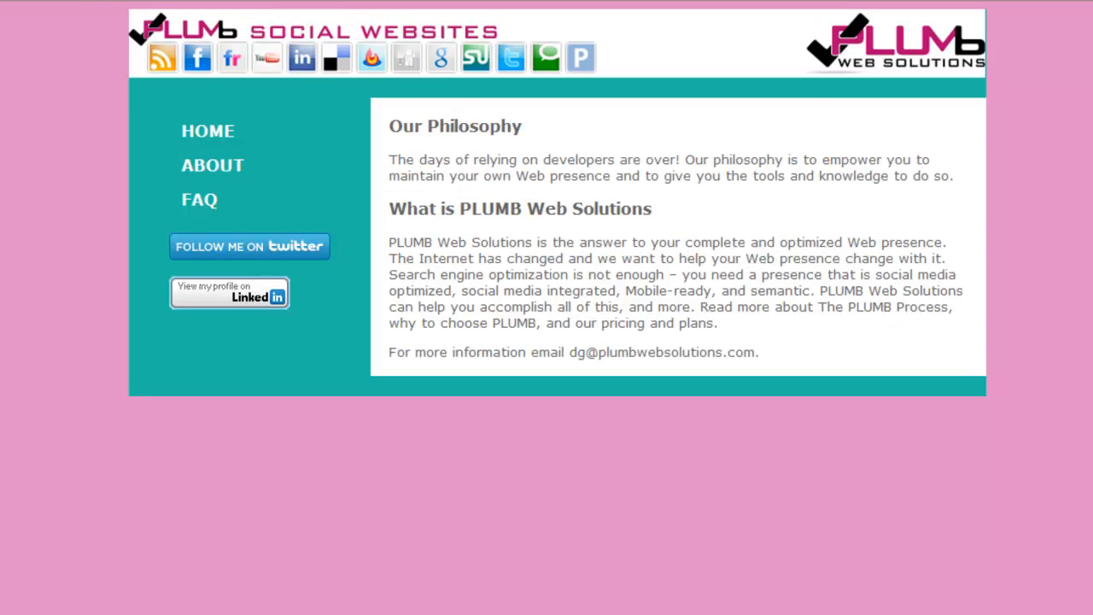
mouse_move(7, 160)
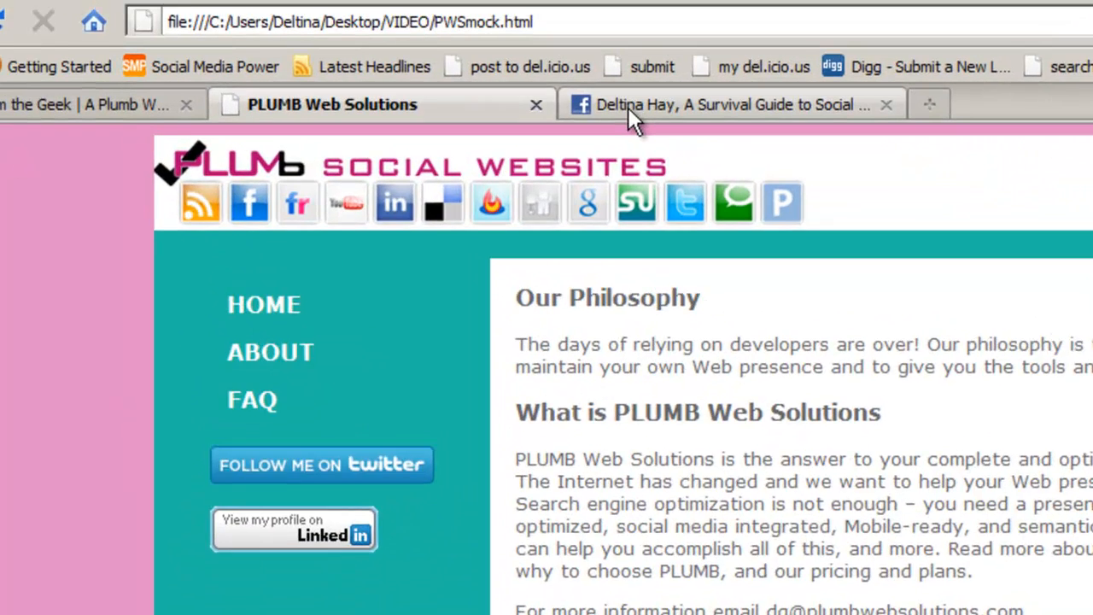
- From the Survival Guide author page, reach 'Add a Like Box to your Website' via Edit Page, Marketing
click(730, 104)
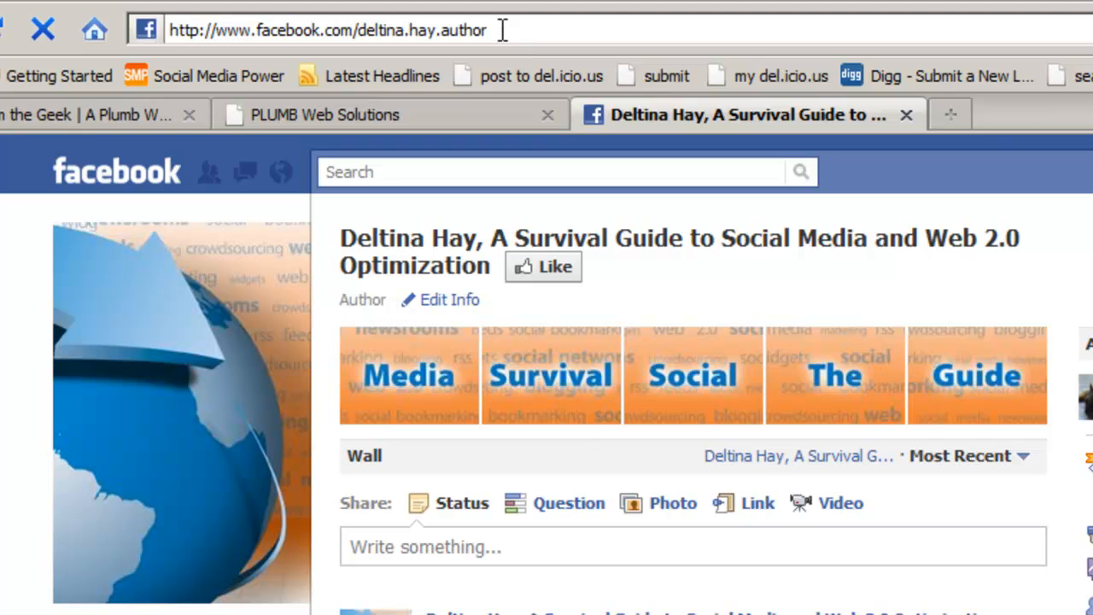
click(327, 30)
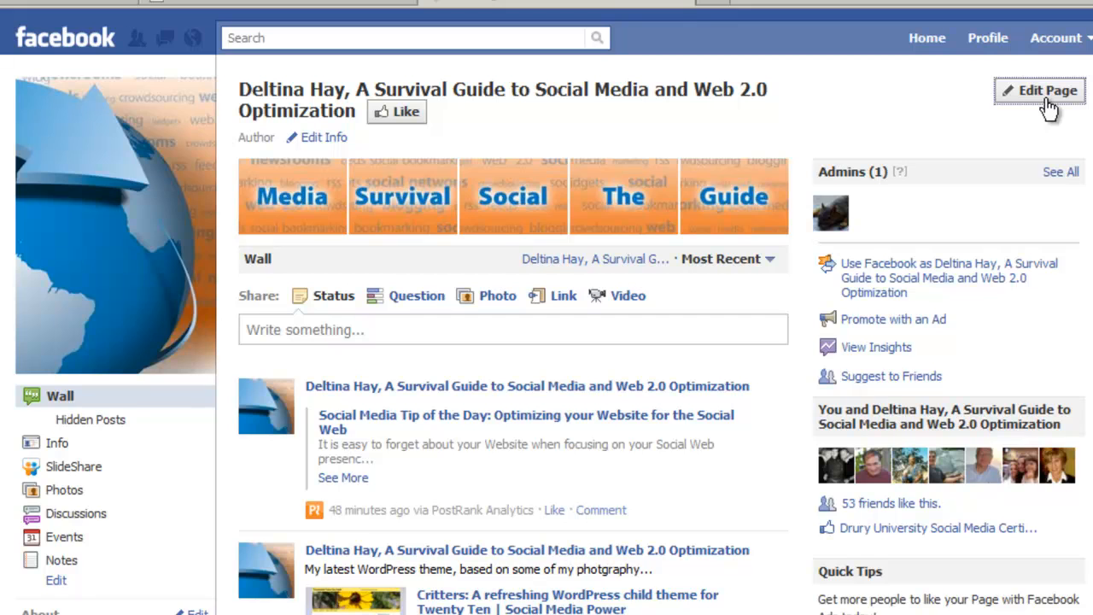
click(1043, 90)
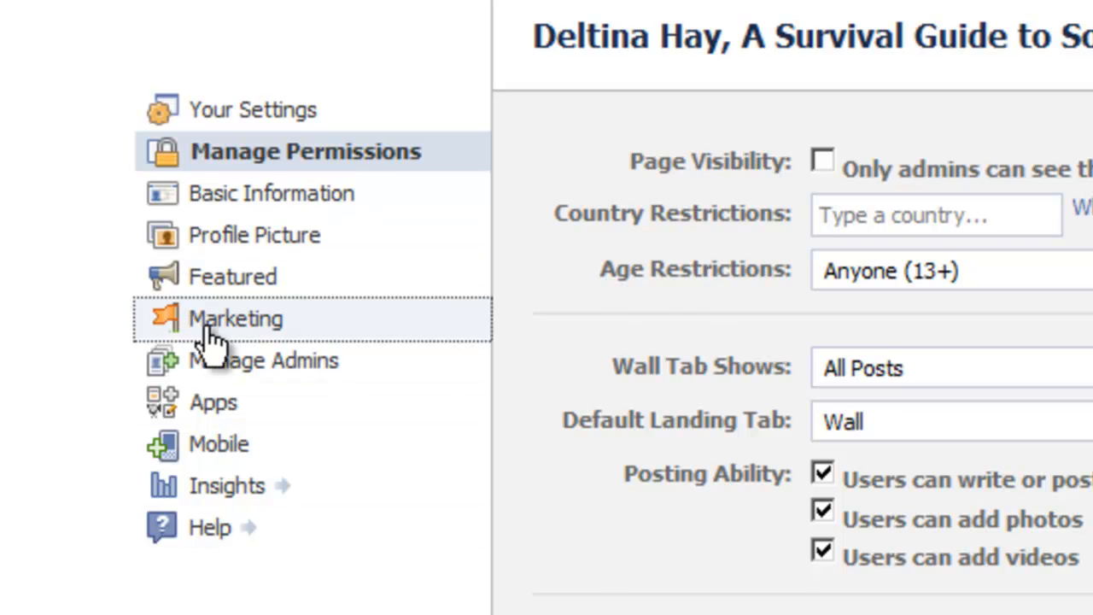
click(234, 318)
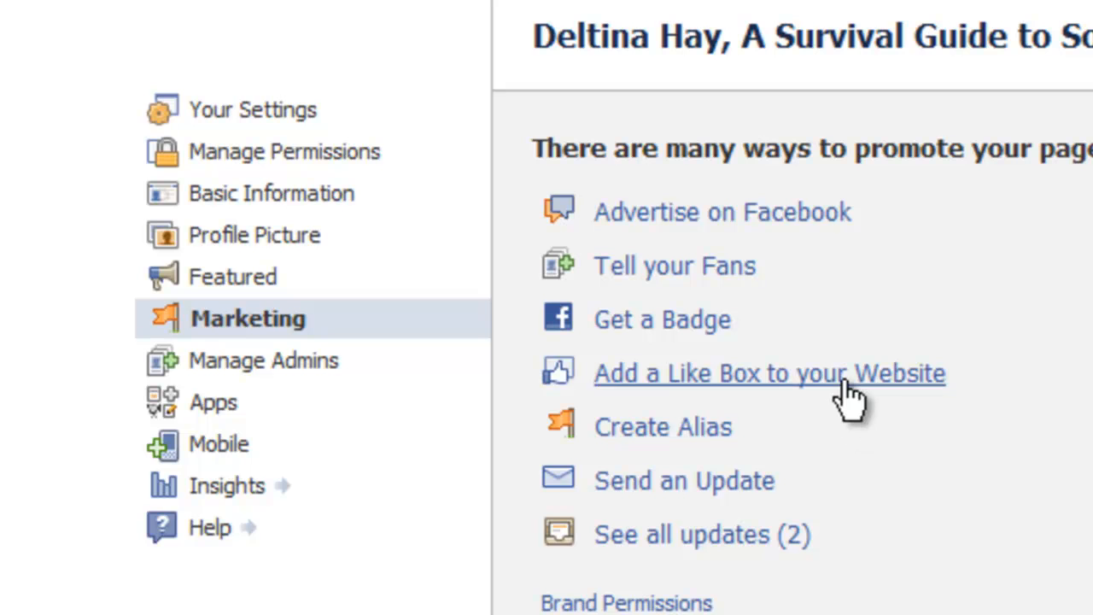
click(769, 373)
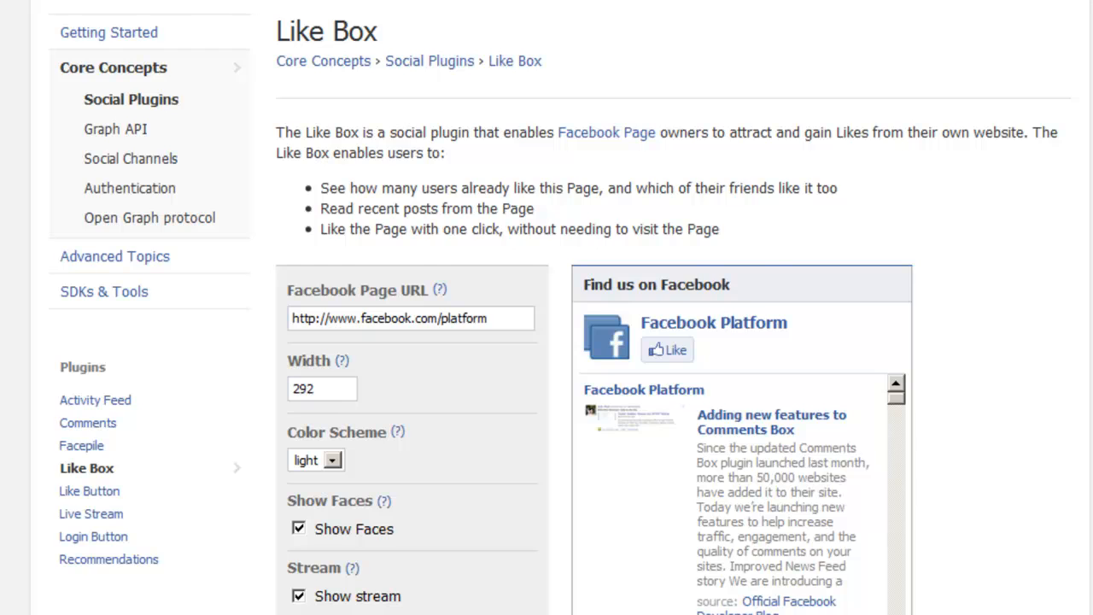
scroll(down, 3)
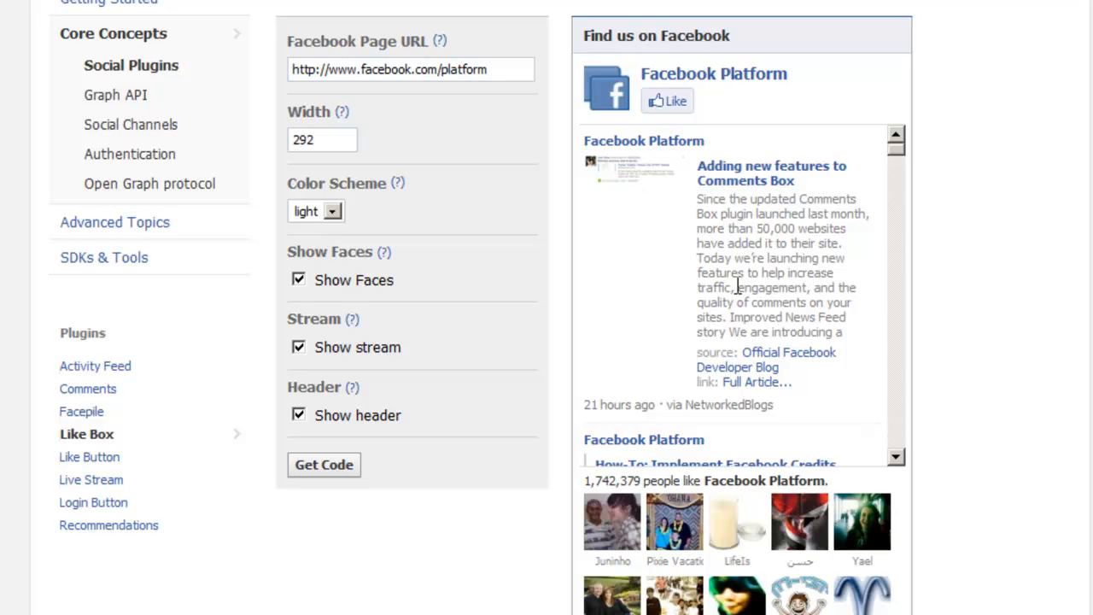
mouse_move(986, 263)
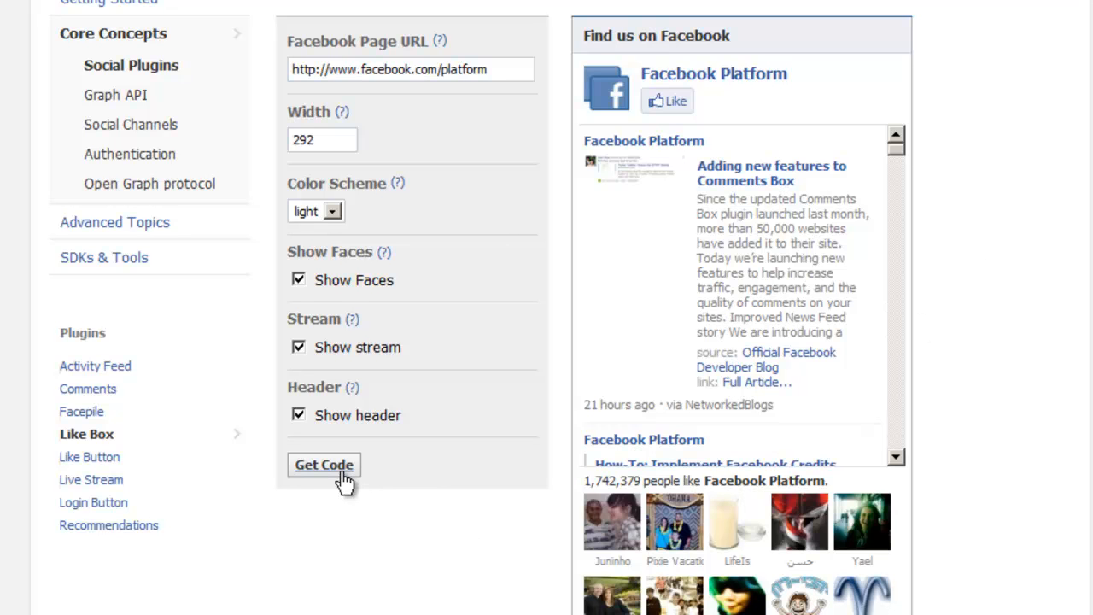
mouse_move(1008, 364)
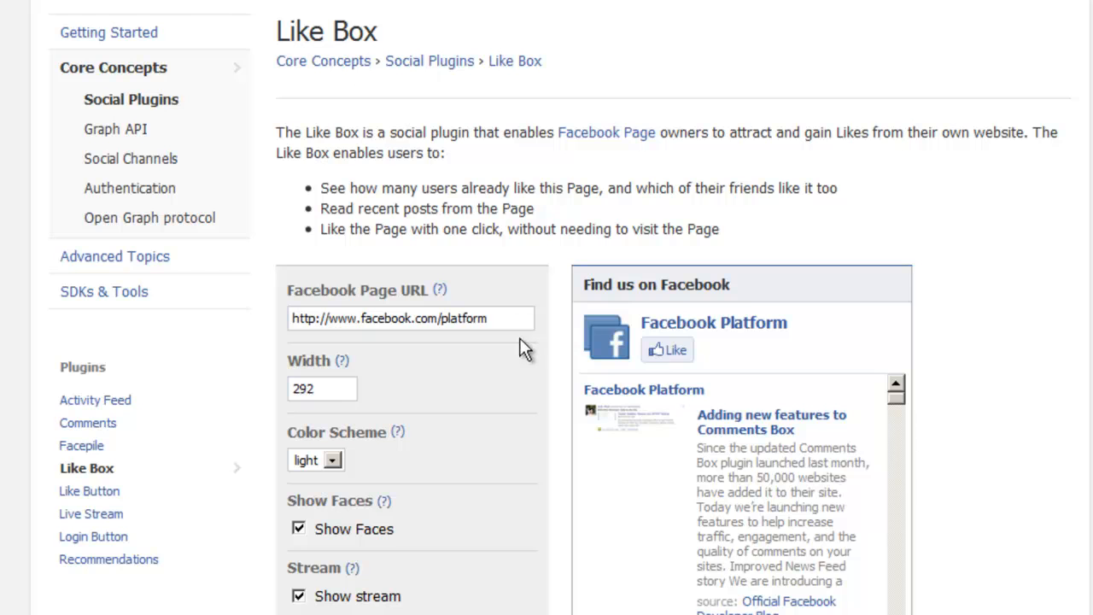
mouse_move(363, 317)
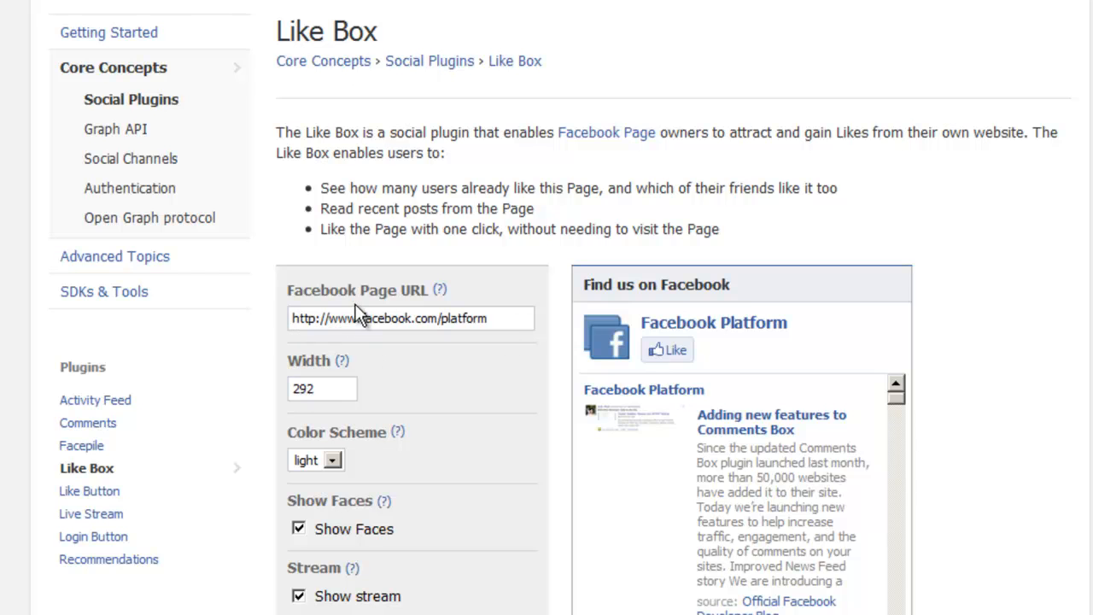
- Replace the Facebook Page URL with the Survival Guide page and review its preview
double_click(468, 317)
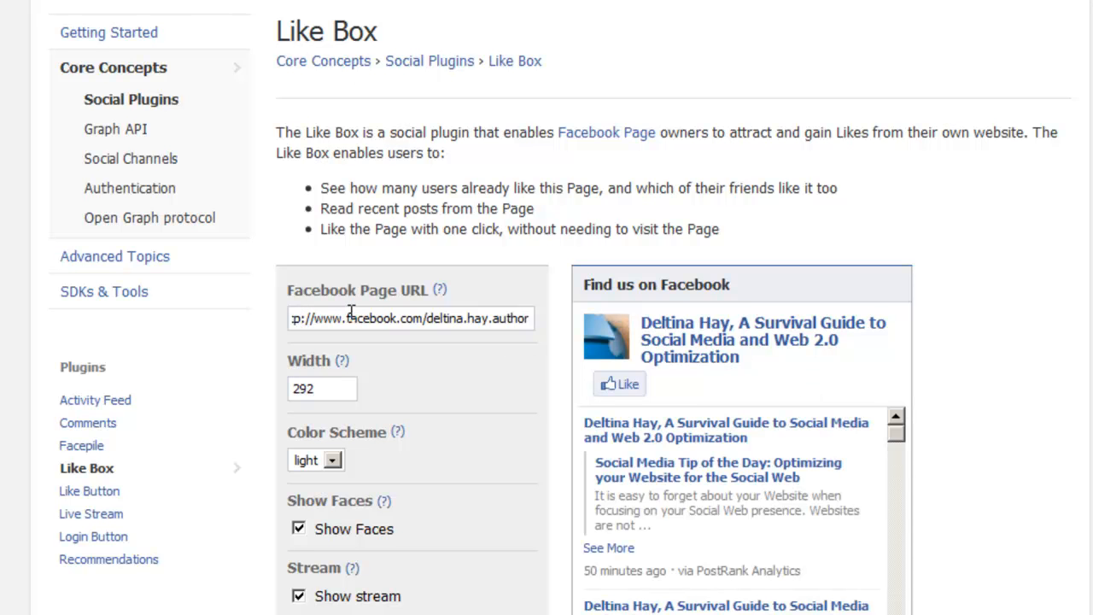
scroll(down, 3)
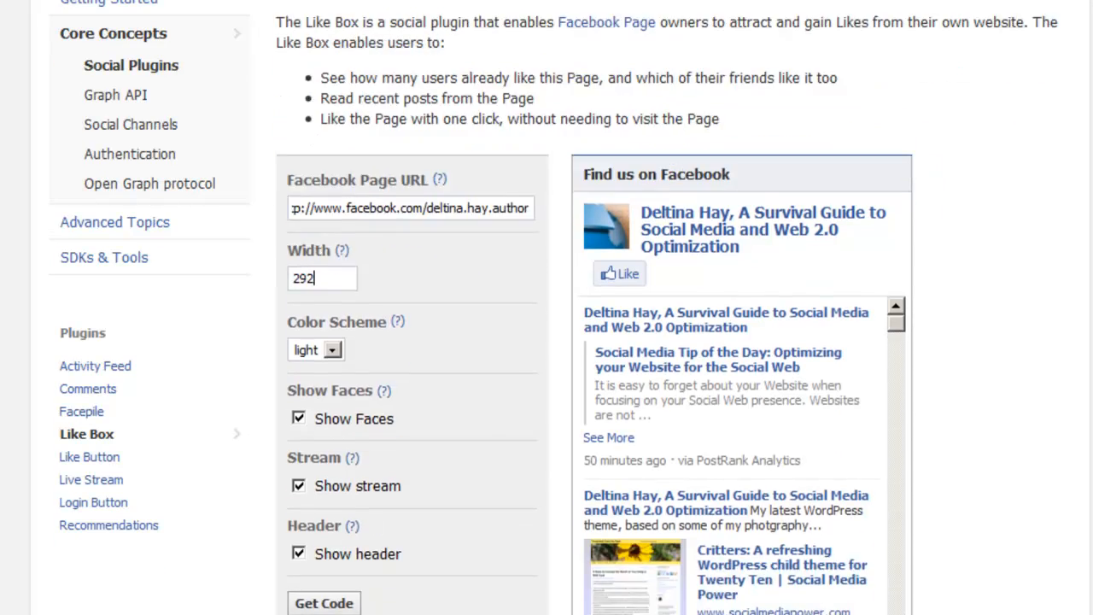
scroll(down, 3)
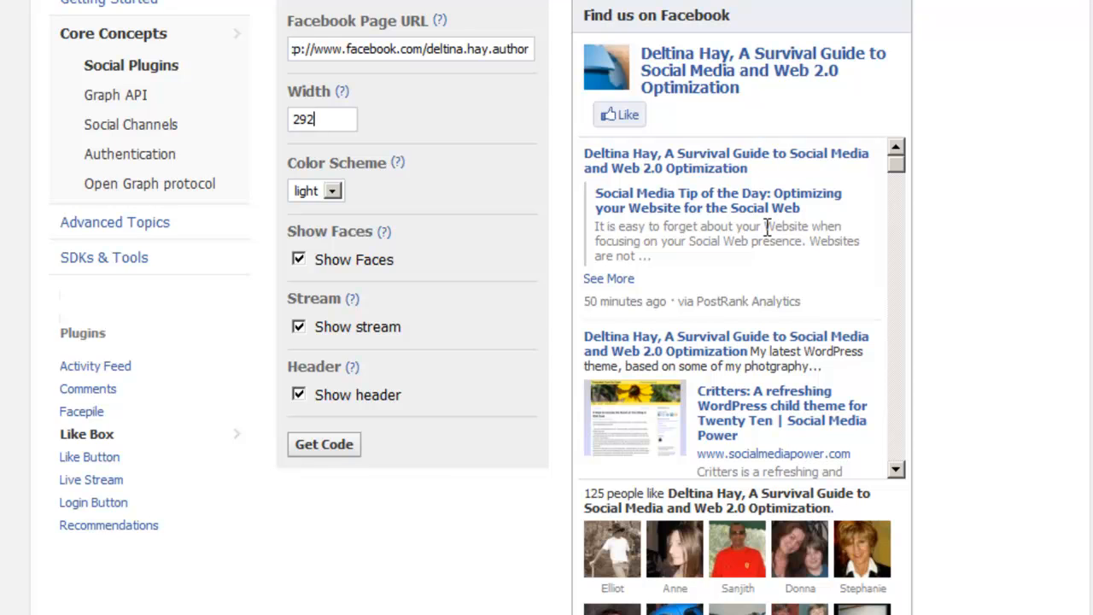
mouse_move(506, 402)
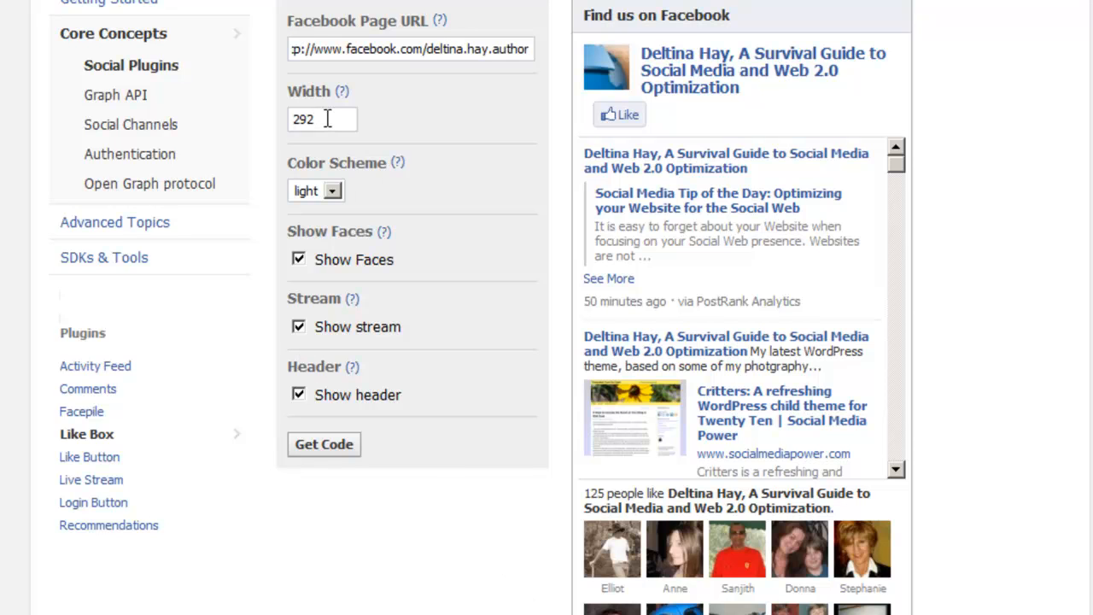
- Set the Like Box width to 200, try the dark scheme, then revert to light
text(200)
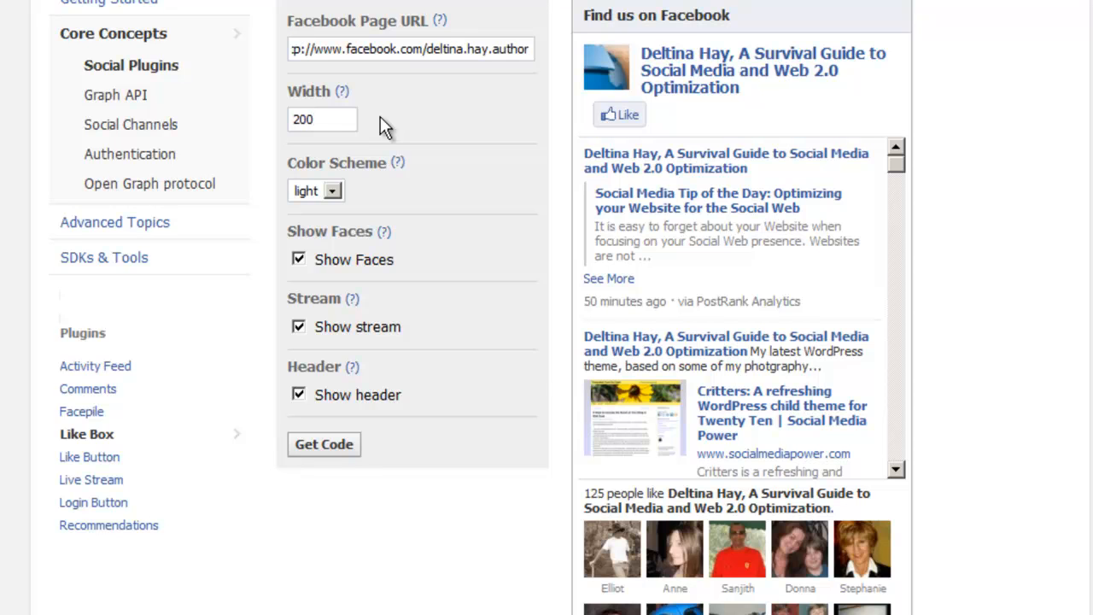
mouse_move(333, 113)
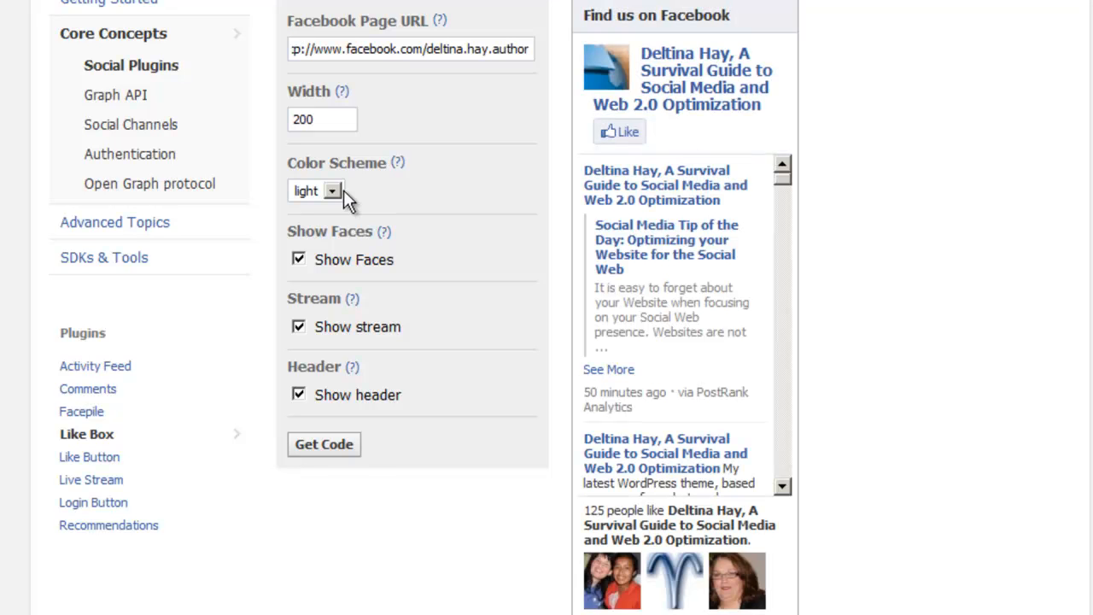
click(331, 191)
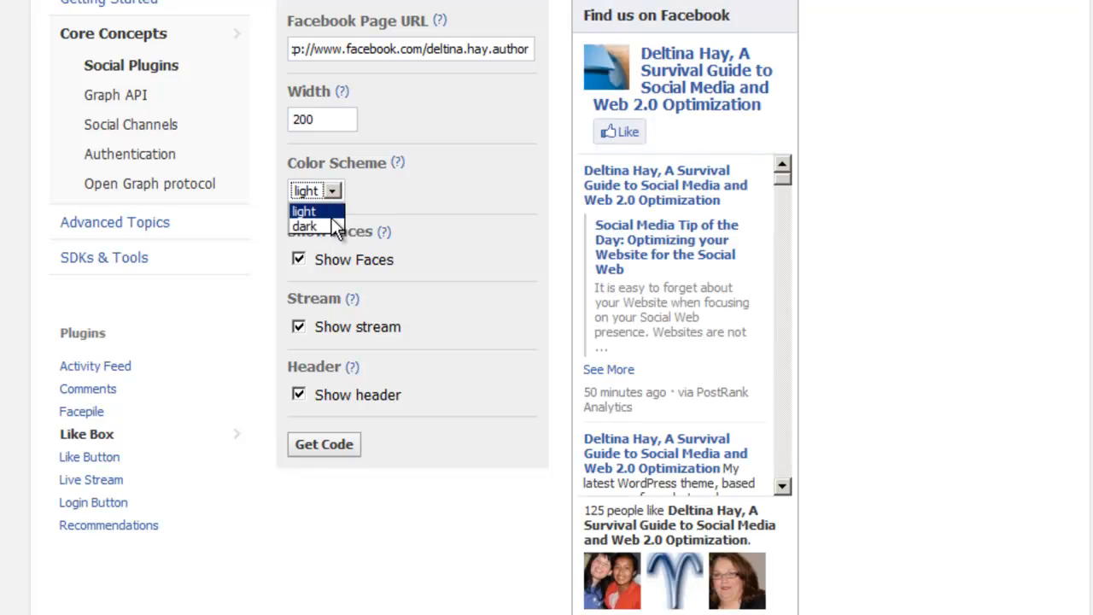
click(304, 226)
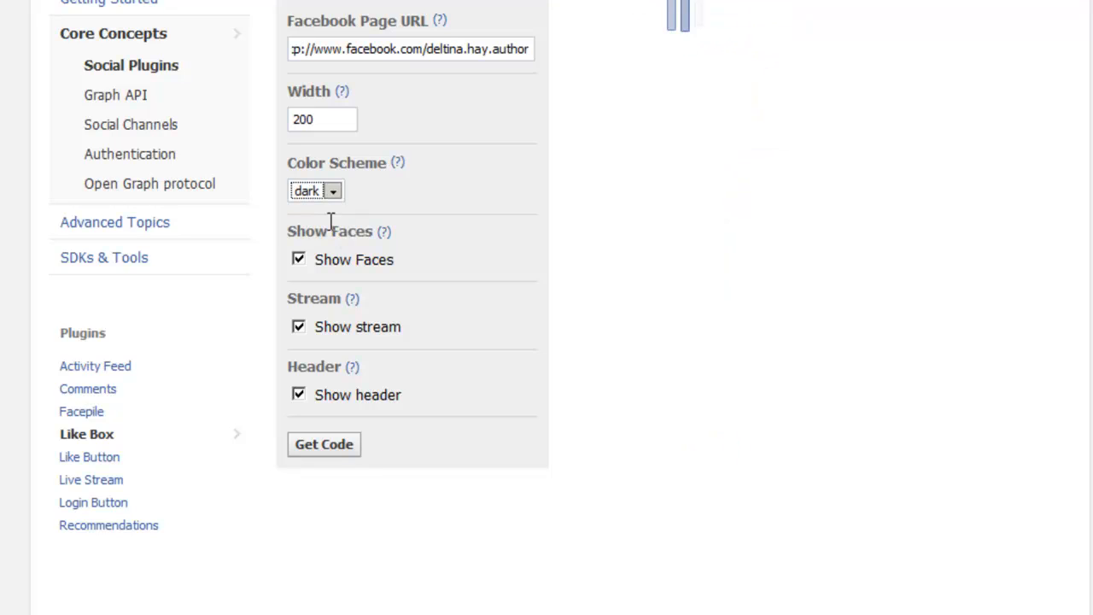
click(323, 443)
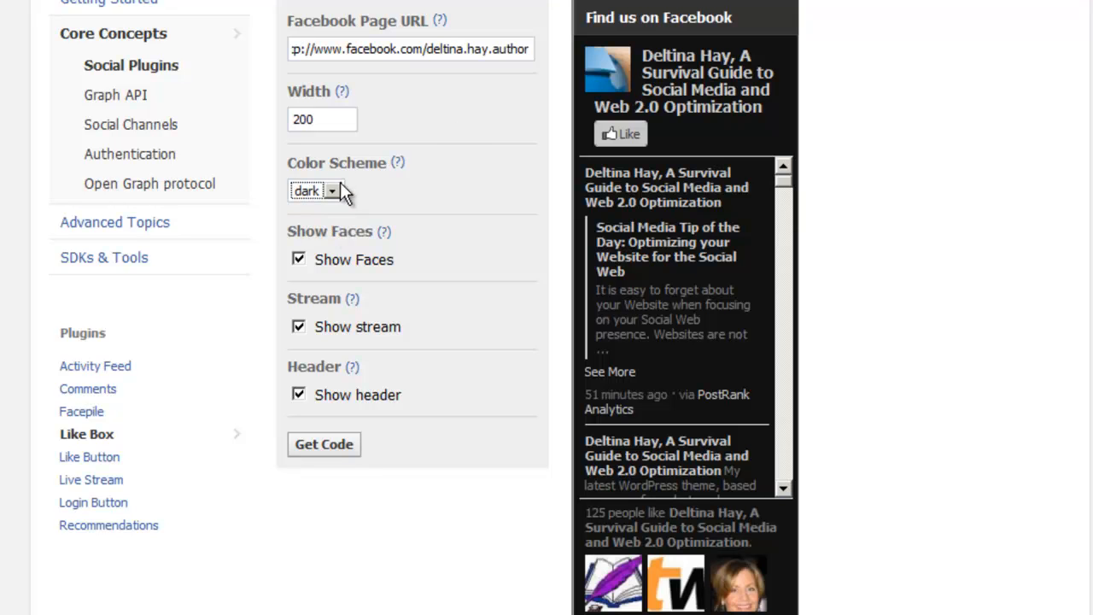
click(316, 190)
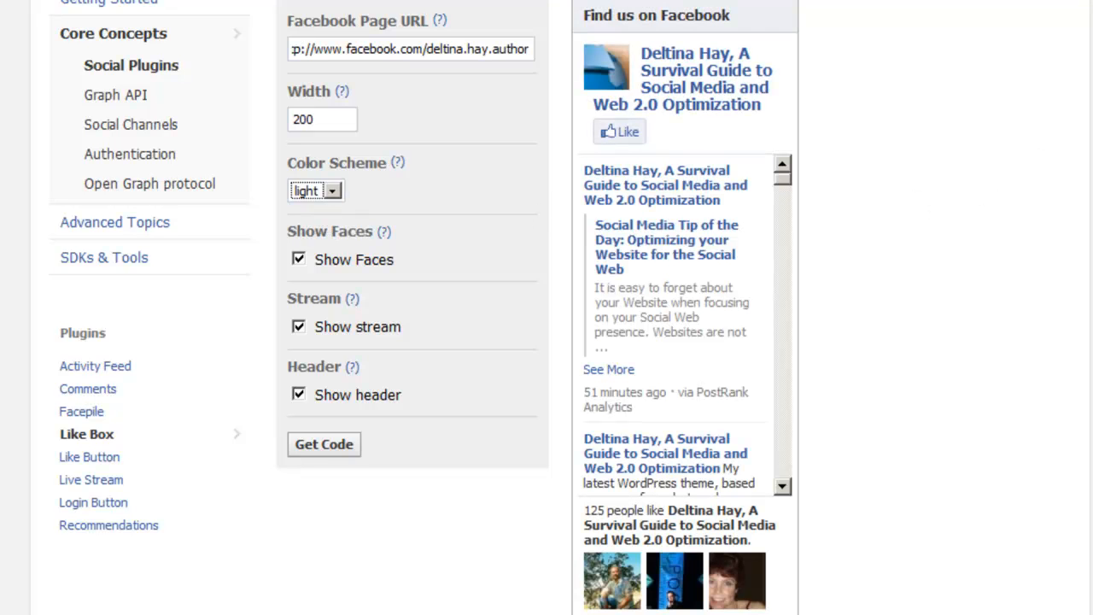
- Uncheck Show stream, then hide the header and restore it
scroll(down, 3)
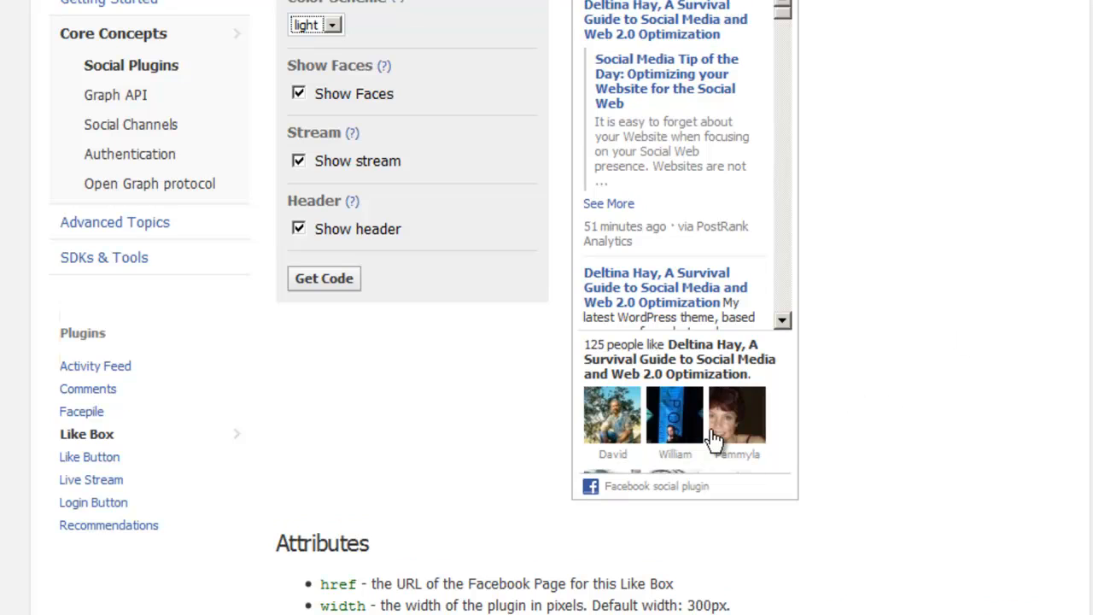
mouse_move(713, 417)
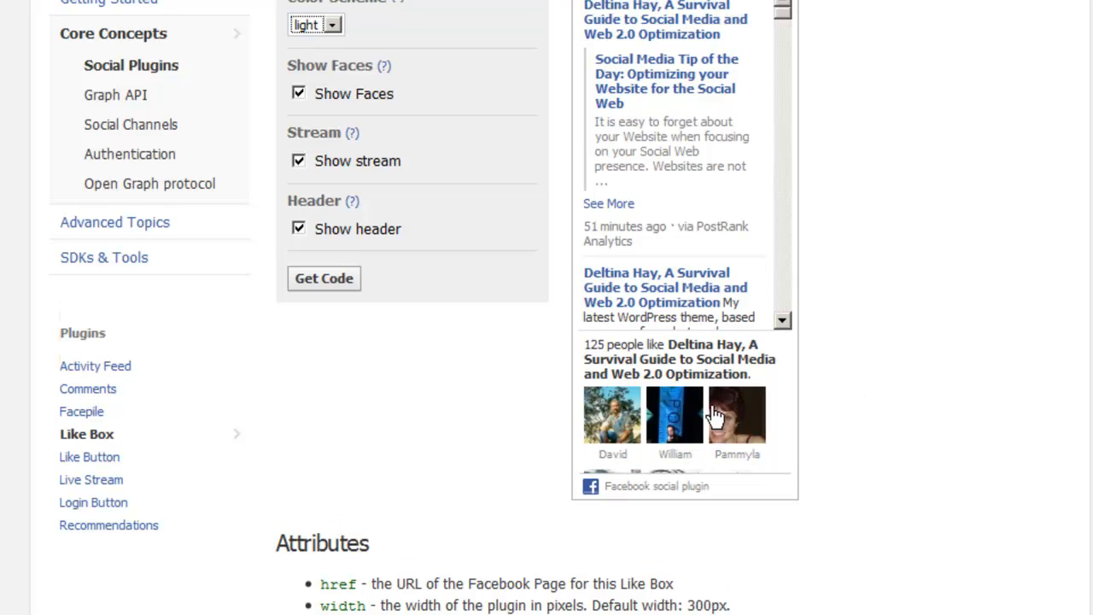
mouse_move(612, 415)
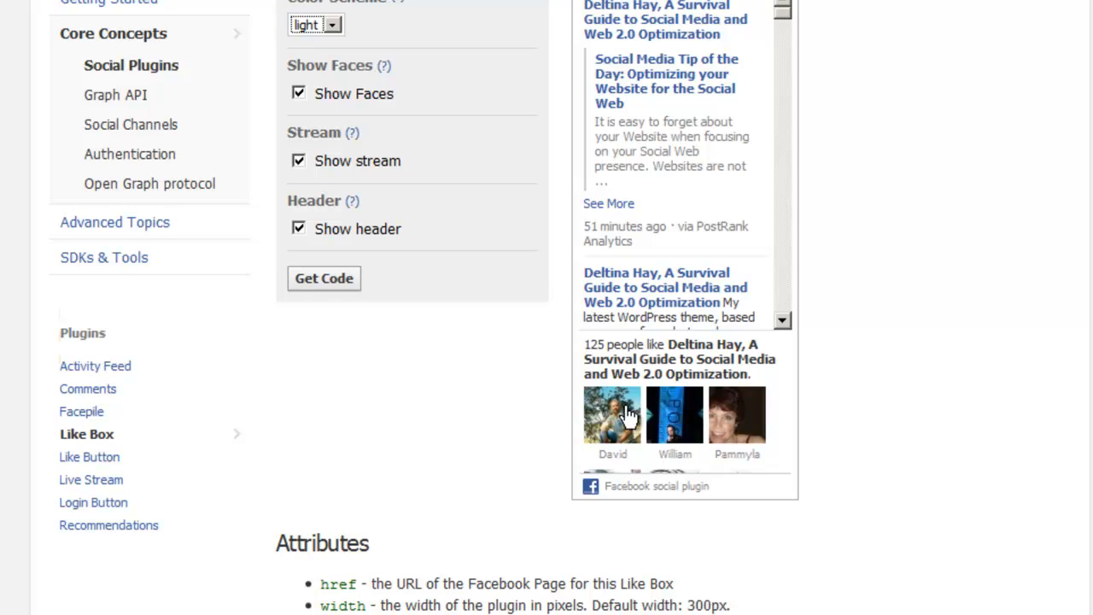
mouse_move(312, 125)
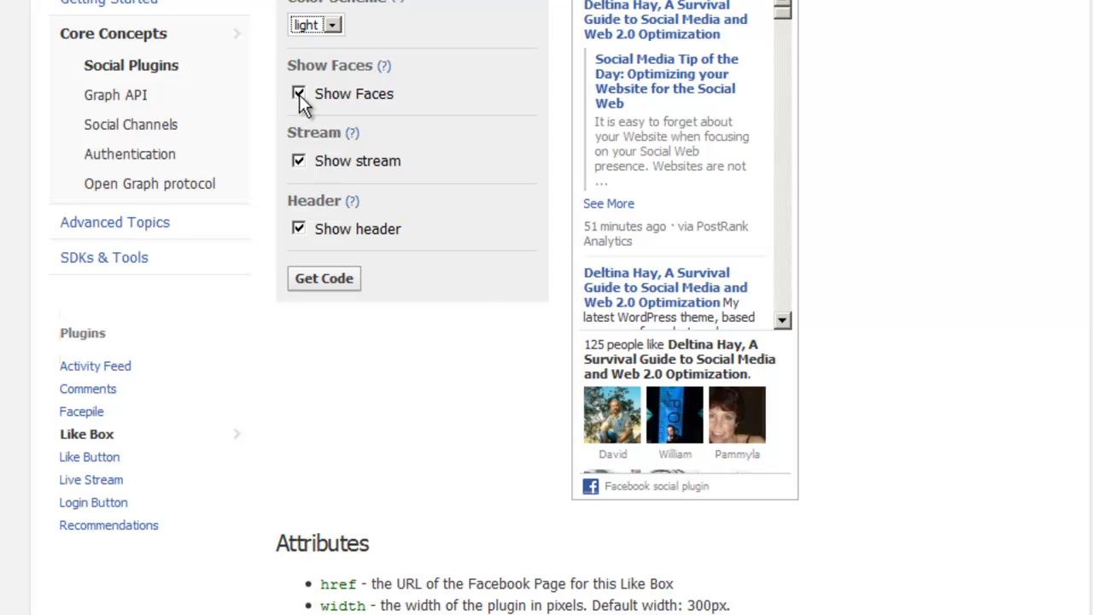
mouse_move(379, 118)
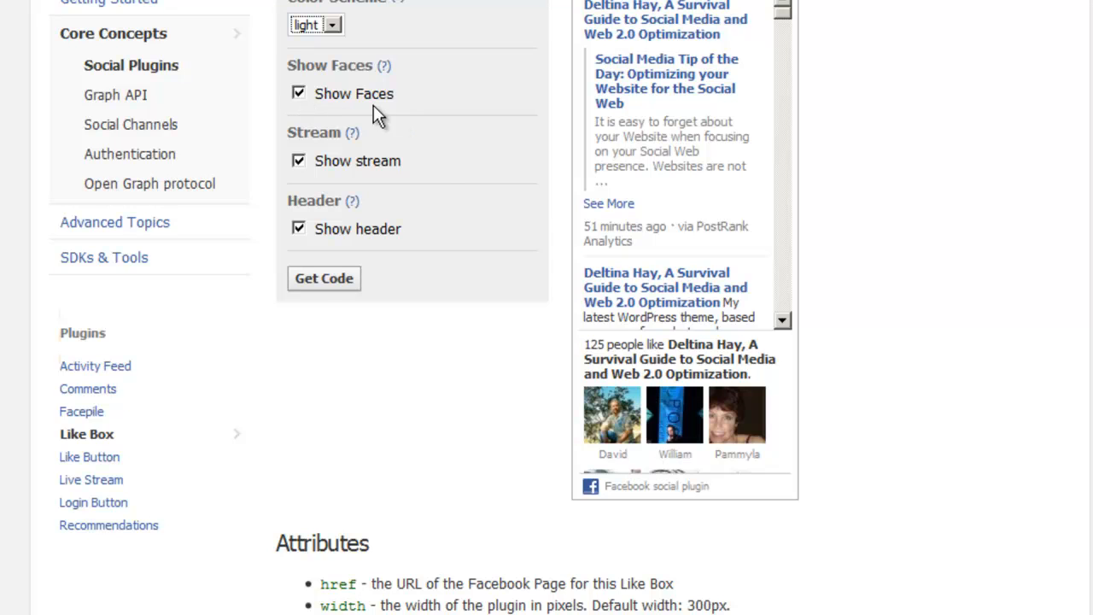
mouse_move(341, 167)
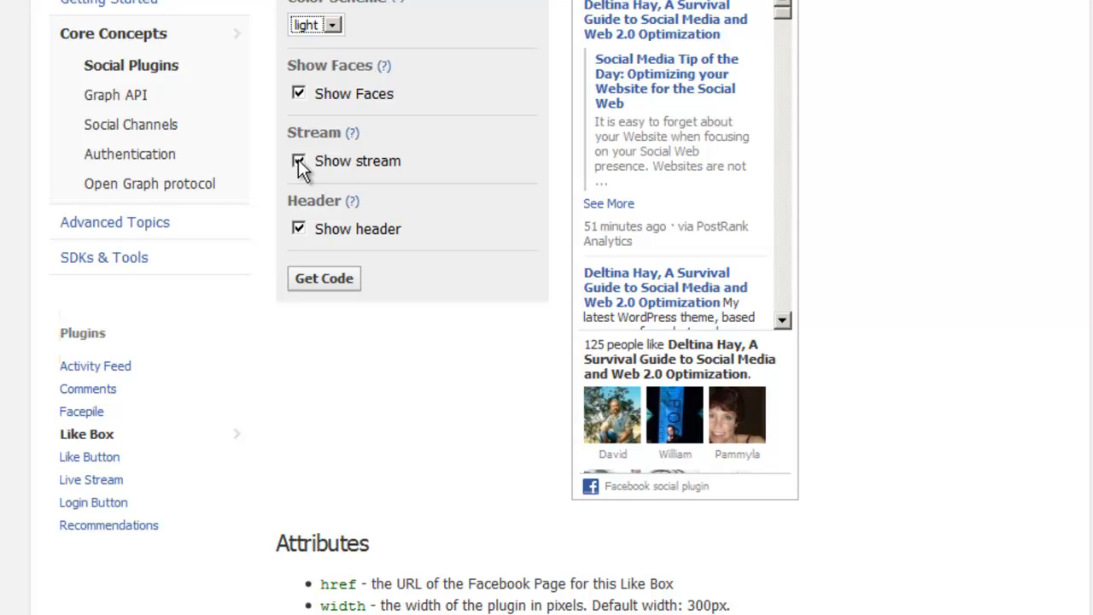
click(299, 161)
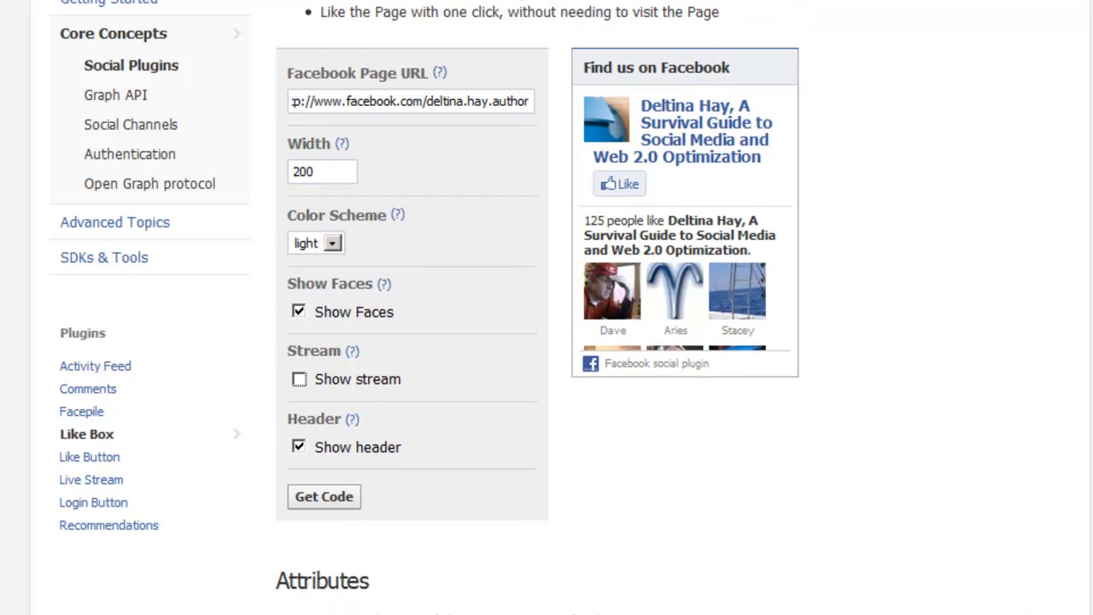
mouse_move(696, 504)
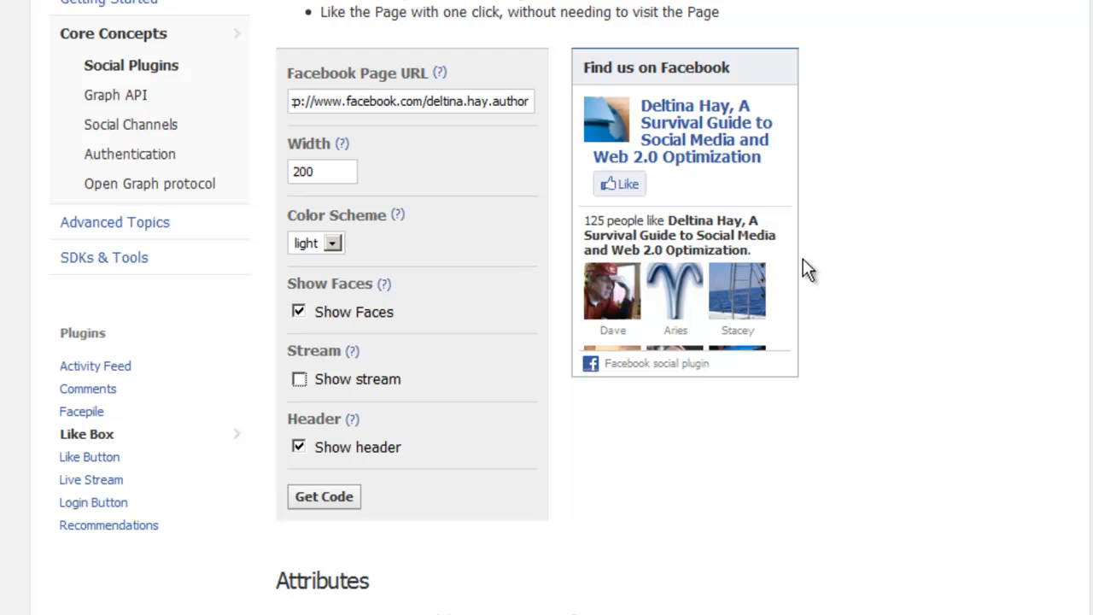
mouse_move(698, 337)
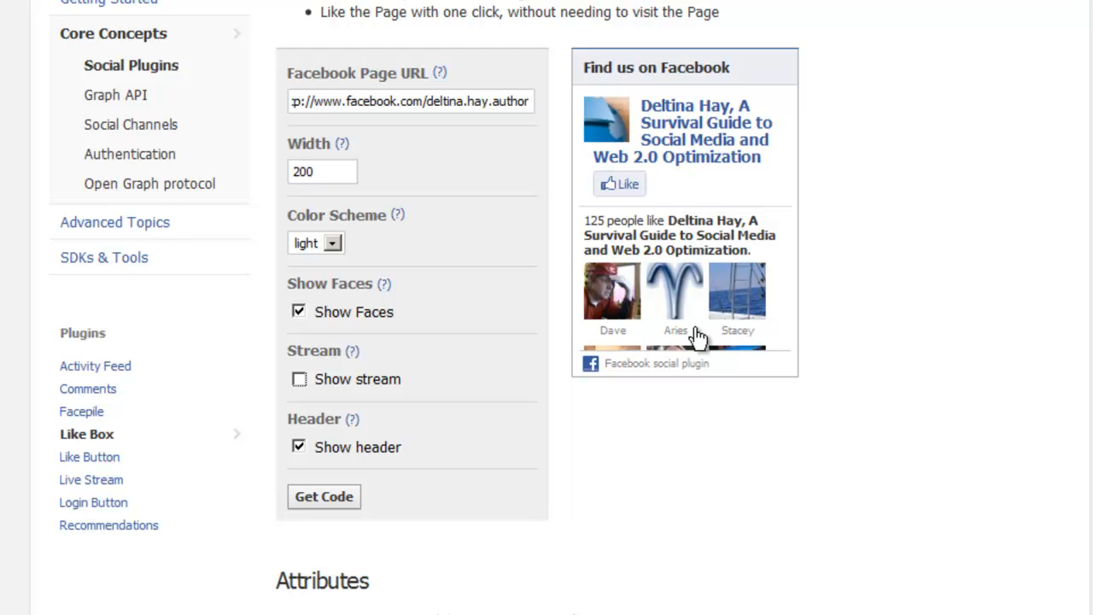
mouse_move(1014, 367)
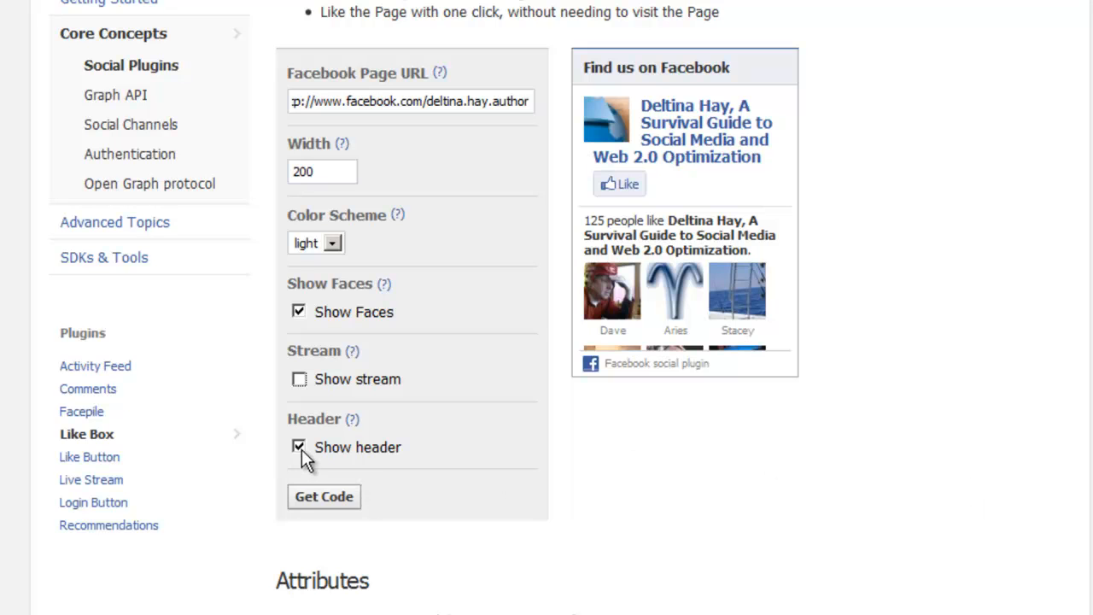
click(299, 447)
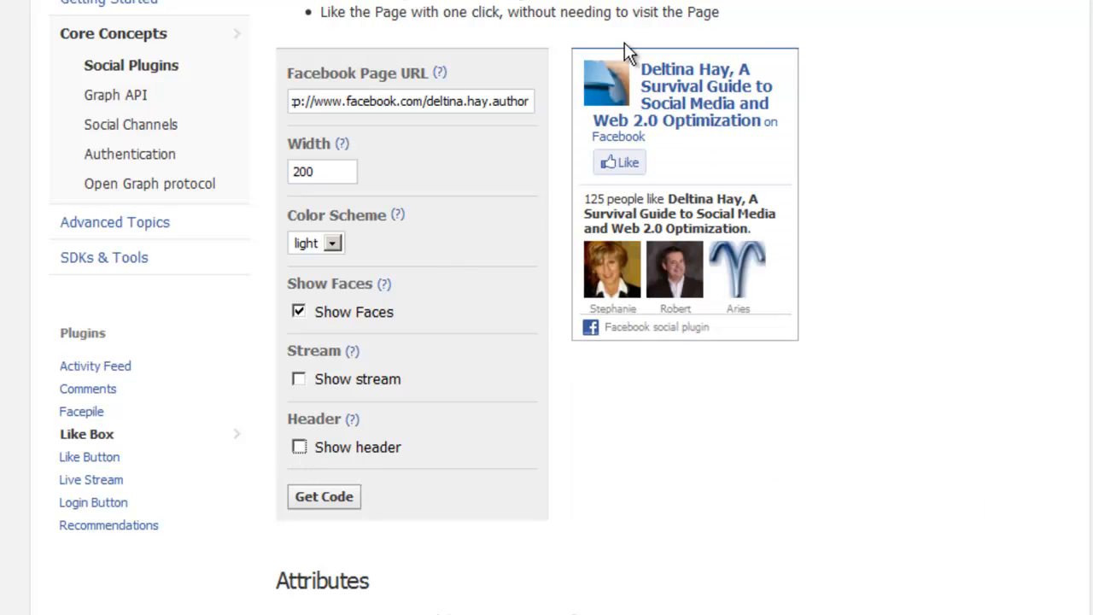
mouse_move(272, 470)
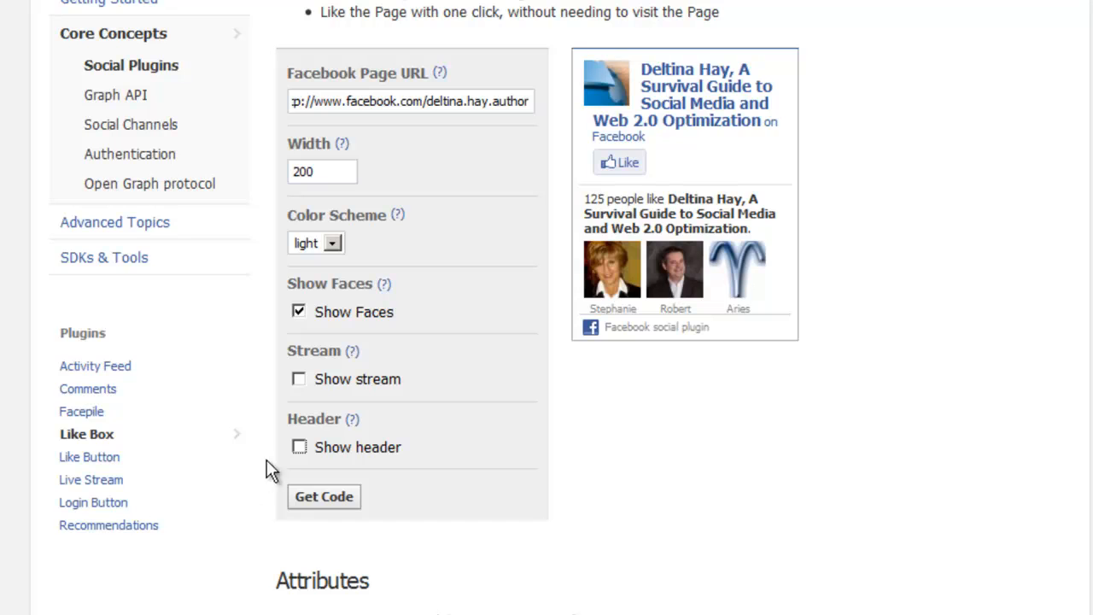
click(299, 446)
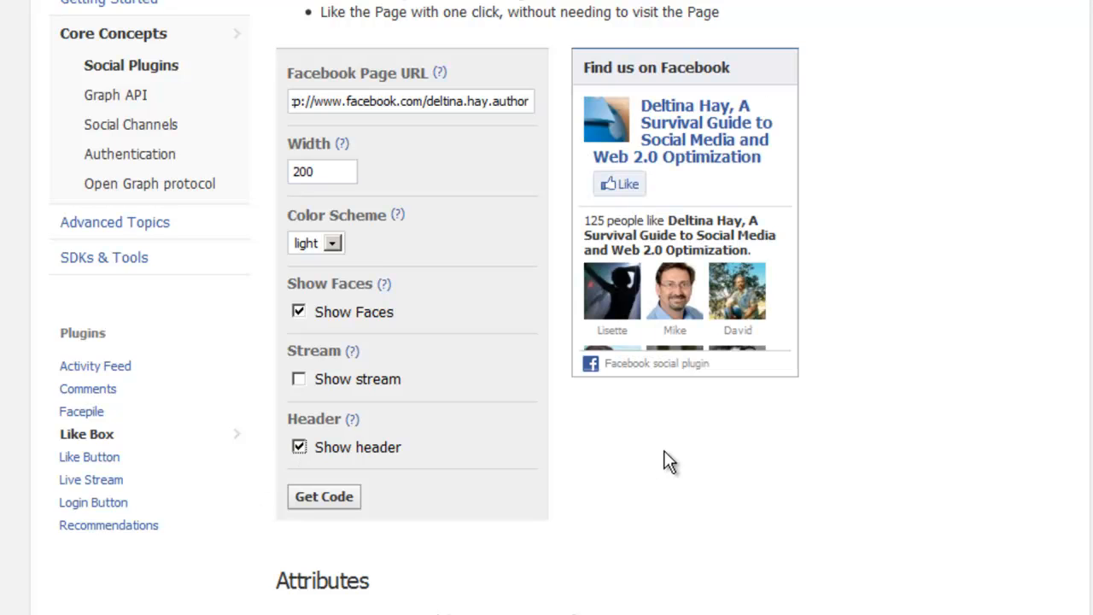
mouse_move(418, 317)
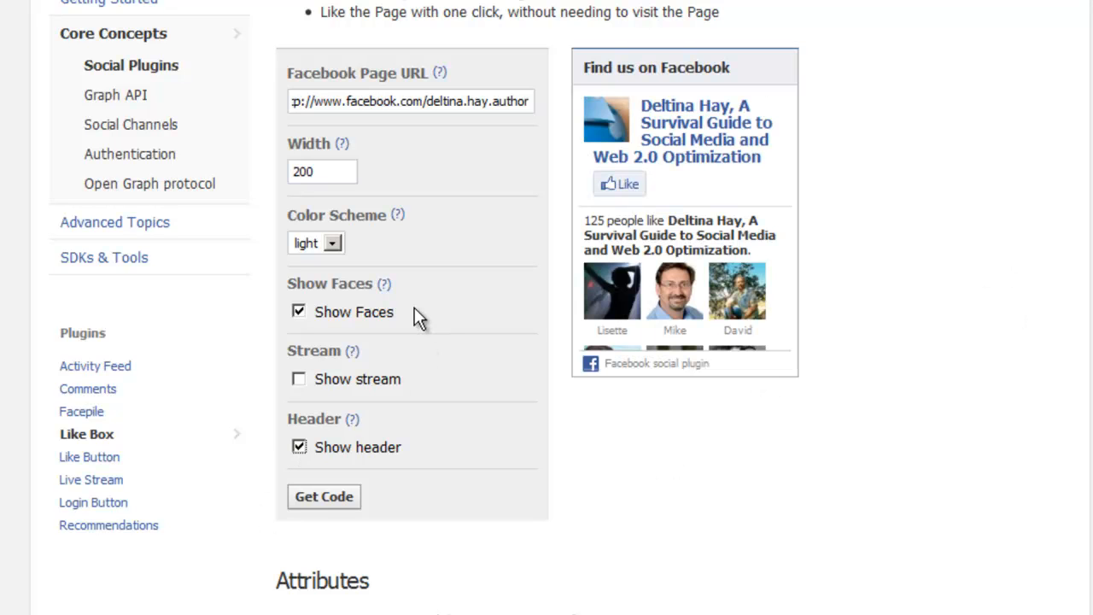
mouse_move(755, 269)
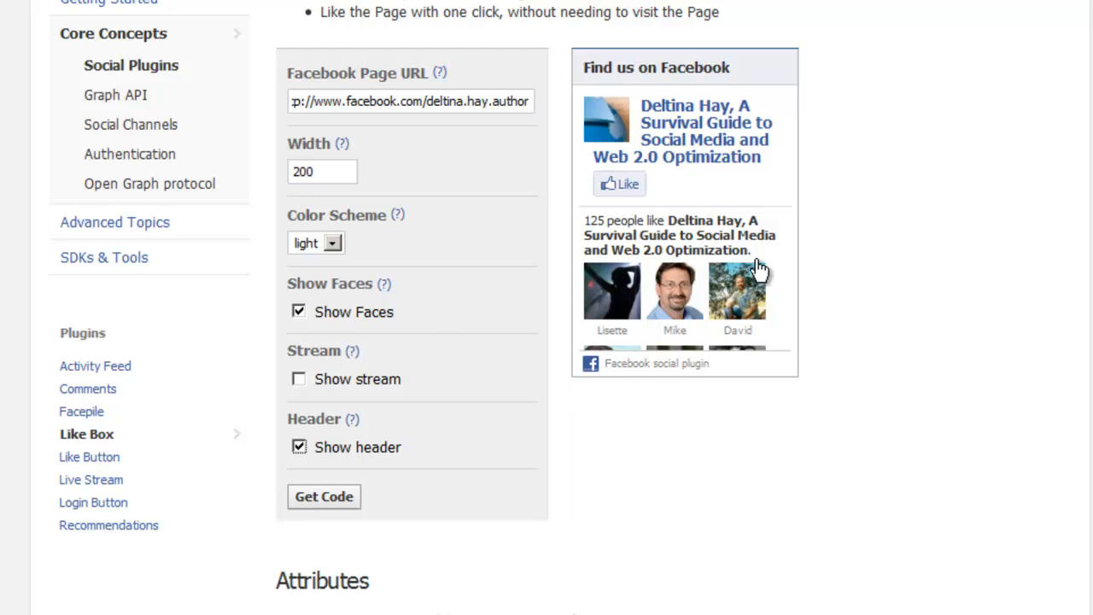
mouse_move(657, 482)
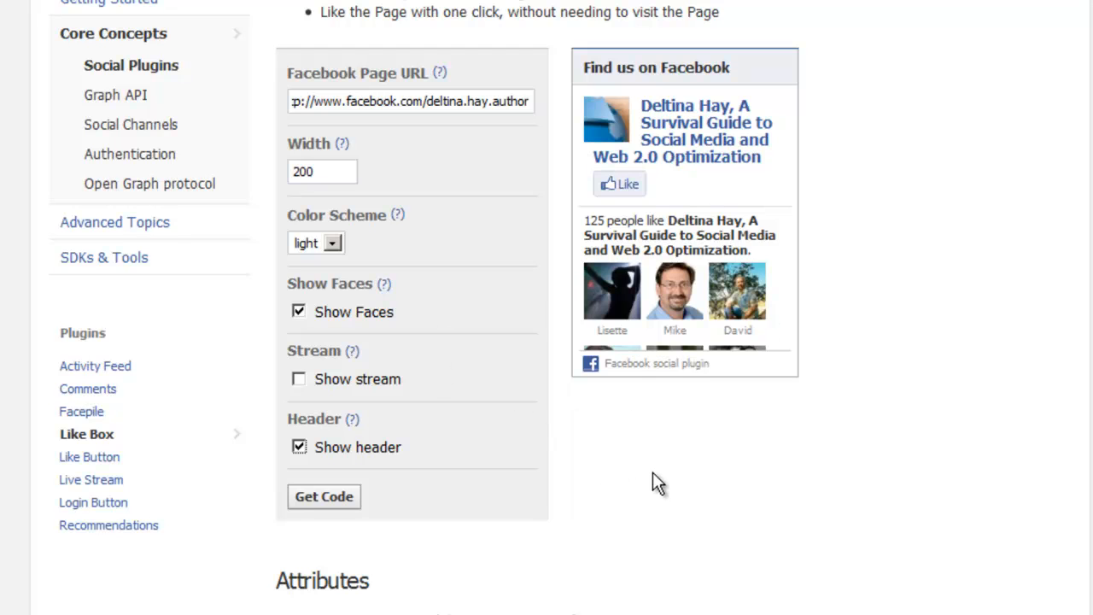
- Get the Like Box code, copy the XFBML snippet, and close the code window
click(324, 496)
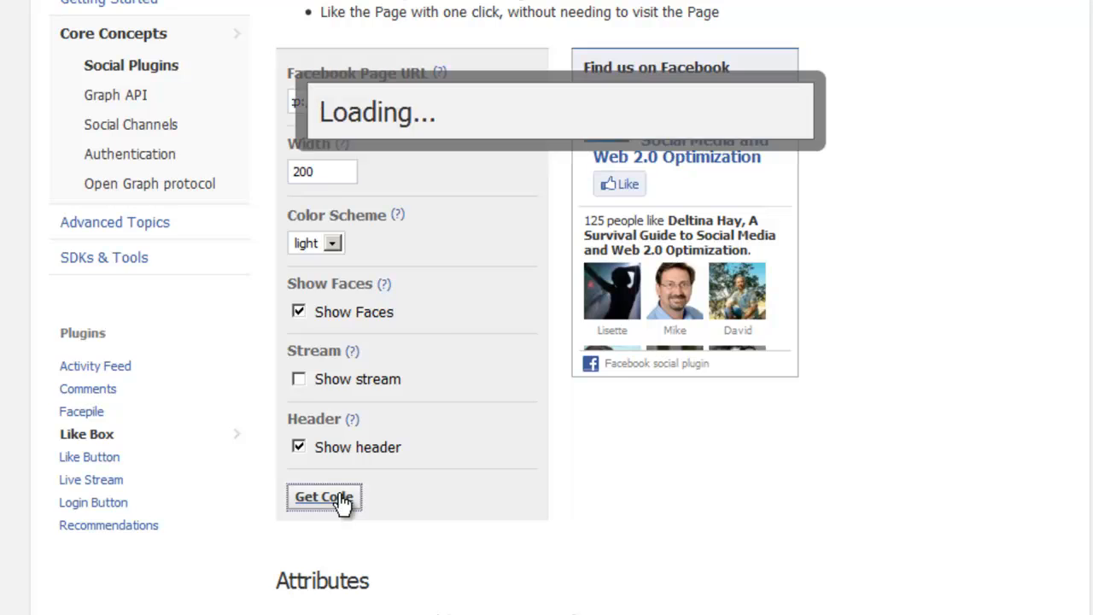
click(323, 496)
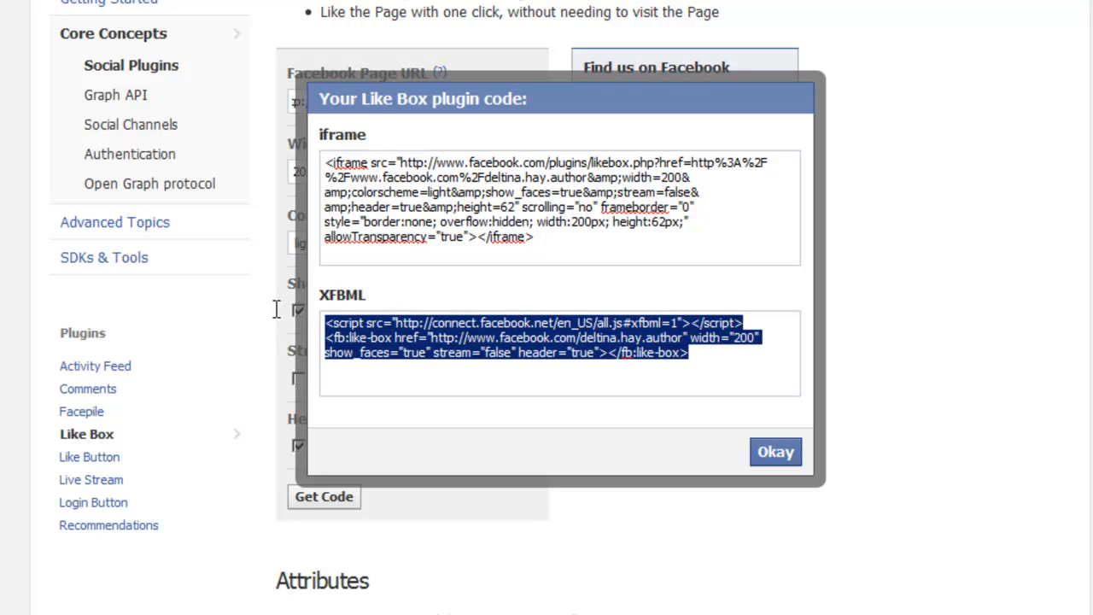
mouse_move(401, 342)
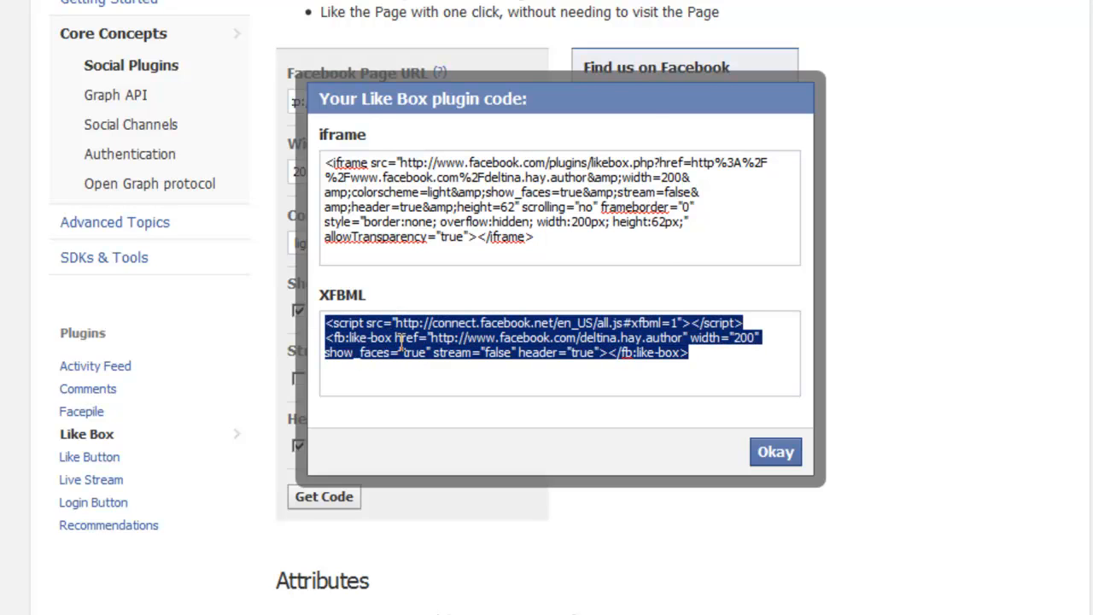
right_click(397, 337)
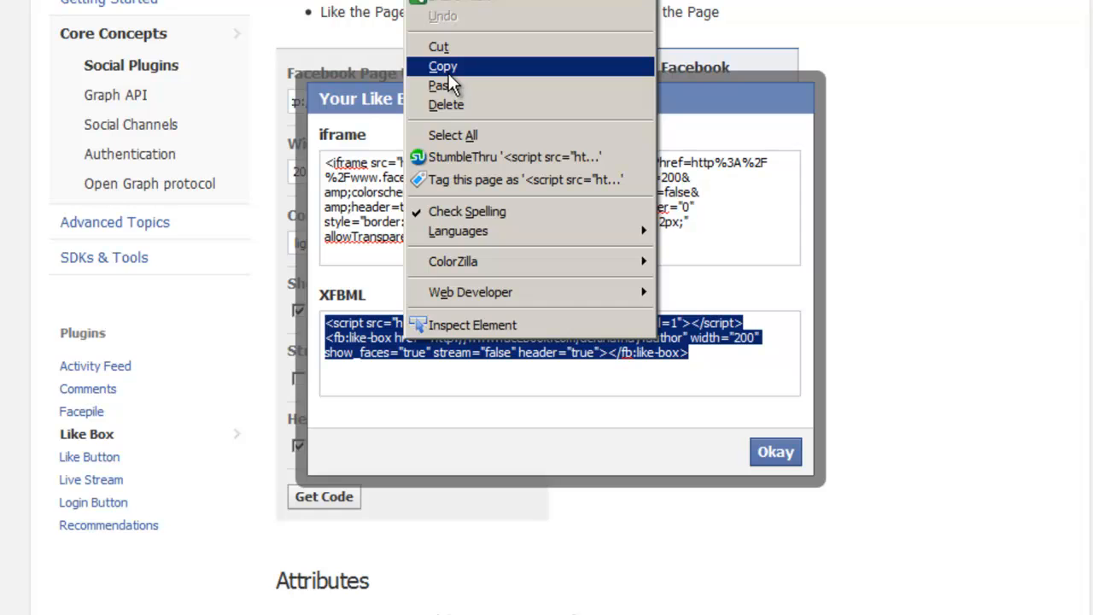
click(442, 65)
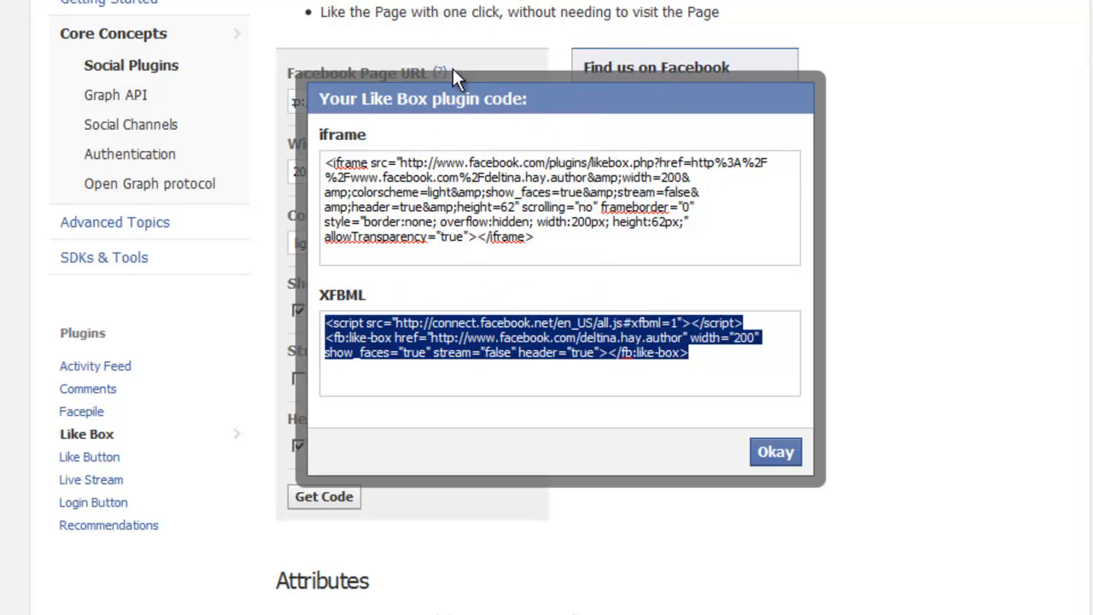
mouse_move(457, 77)
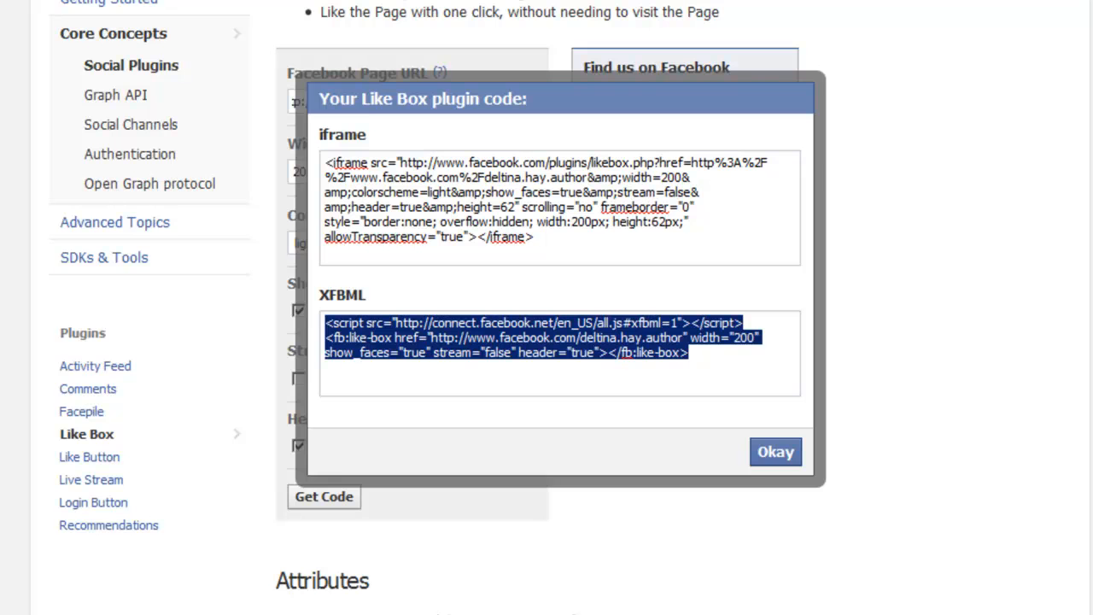
click(773, 451)
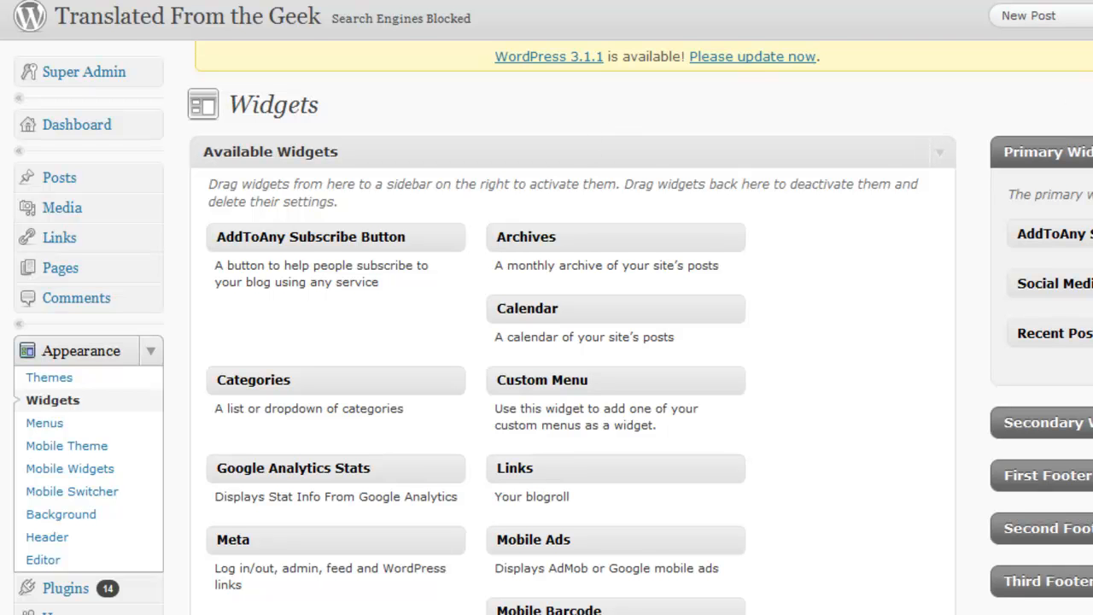
- Scroll the Available Widgets list down to the Text widget
scroll(down, 3)
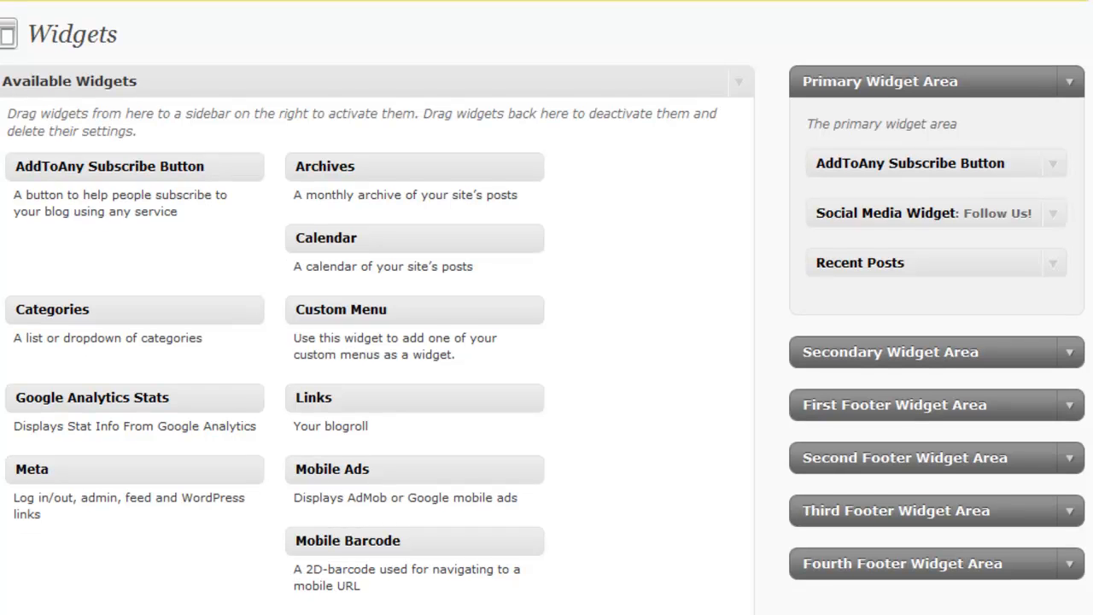
scroll(down, 3)
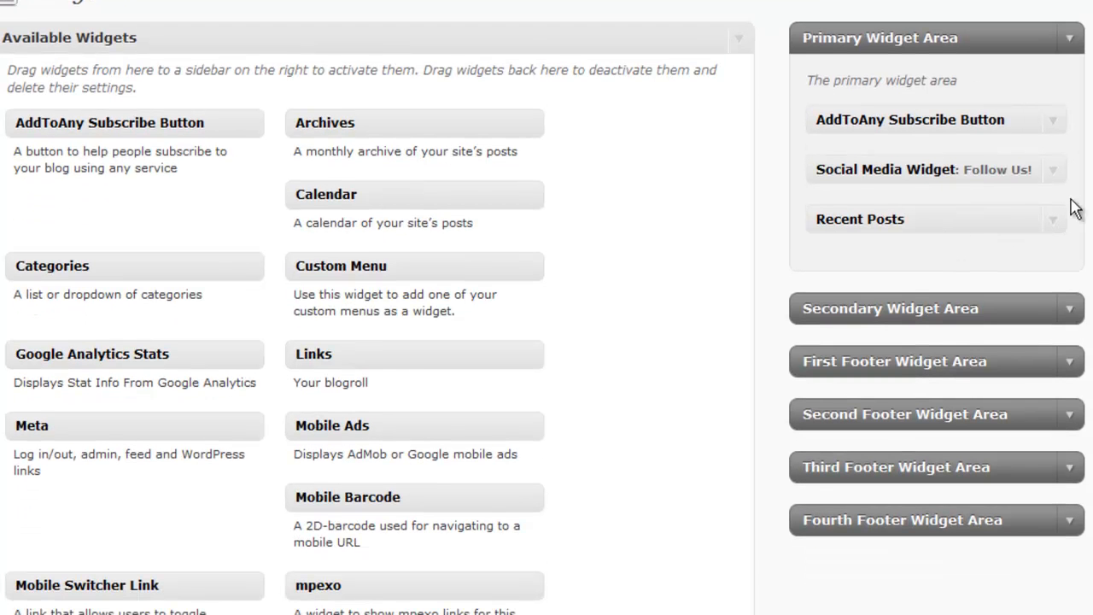
scroll(down, 3)
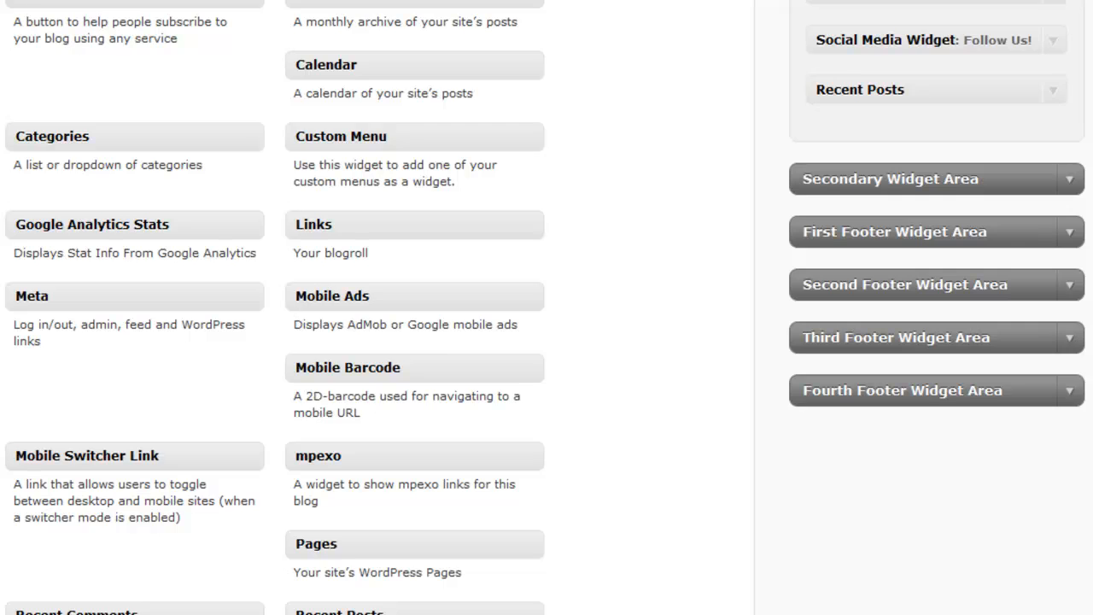
scroll(down, 3)
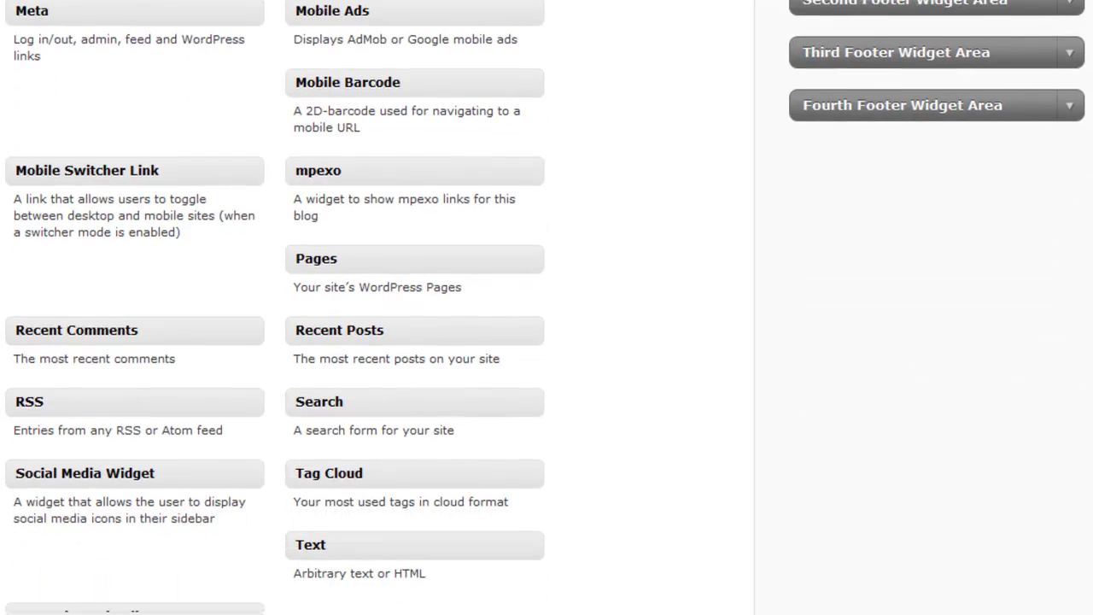
scroll(down, 3)
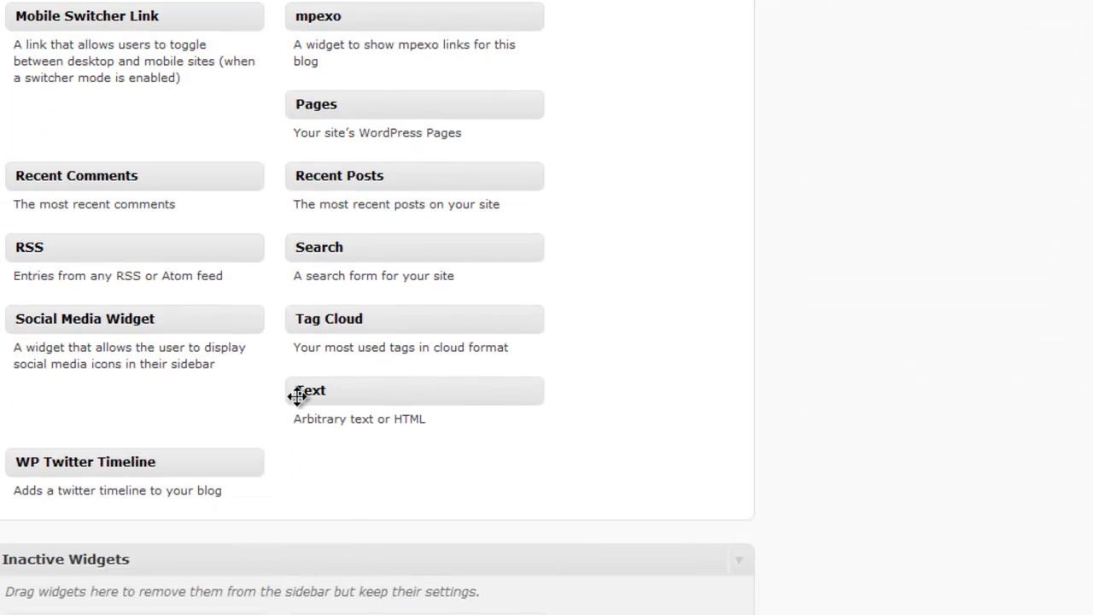
- Drag the Text widget into Primary Widget Area between Social Media Widget and Recent Posts
drag(310, 390, 766, 155)
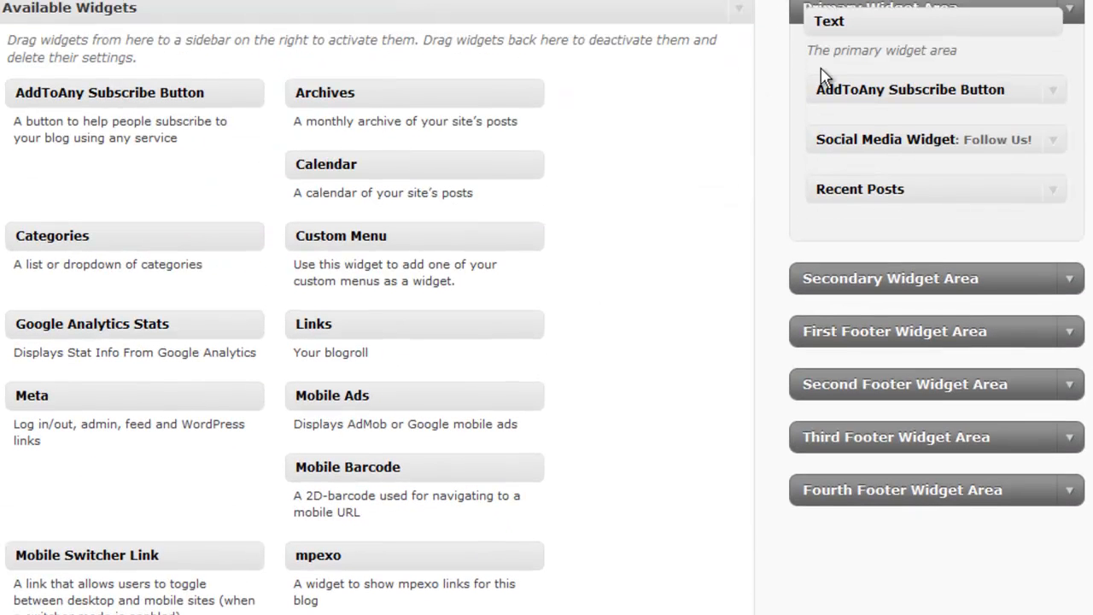
drag(879, 20, 849, 178)
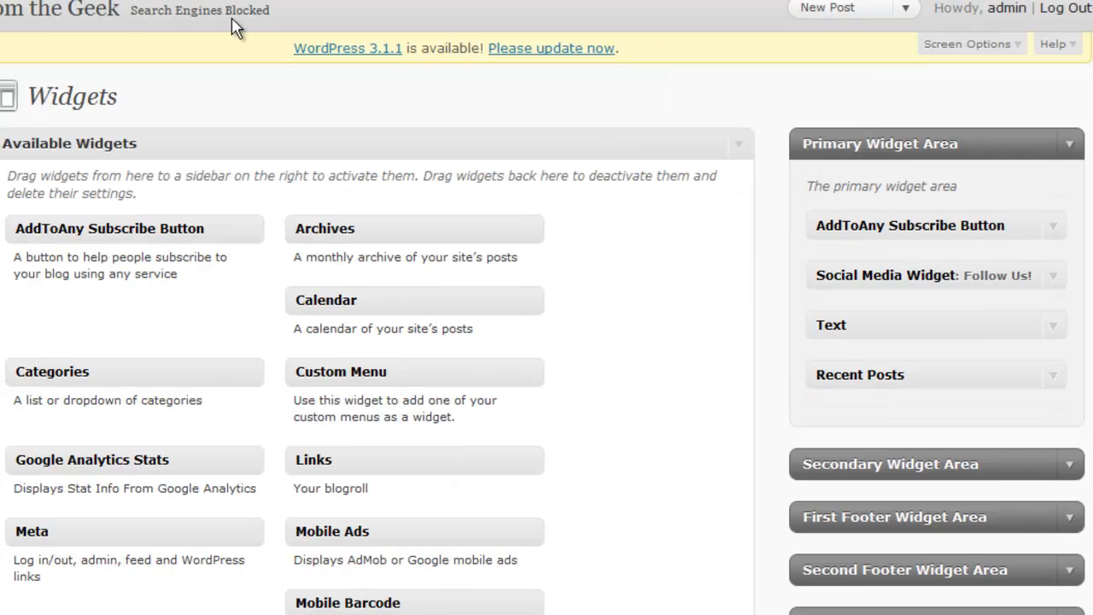
mouse_move(72, 11)
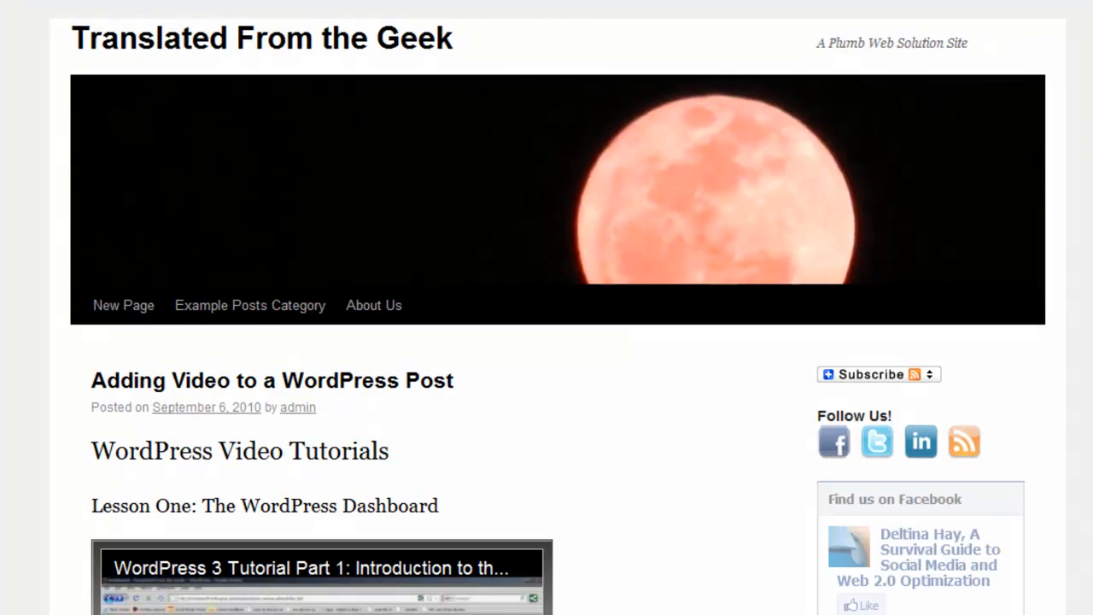
- Scroll the live blog's front page to check the Find us on Facebook sidebar box
scroll(down, 3)
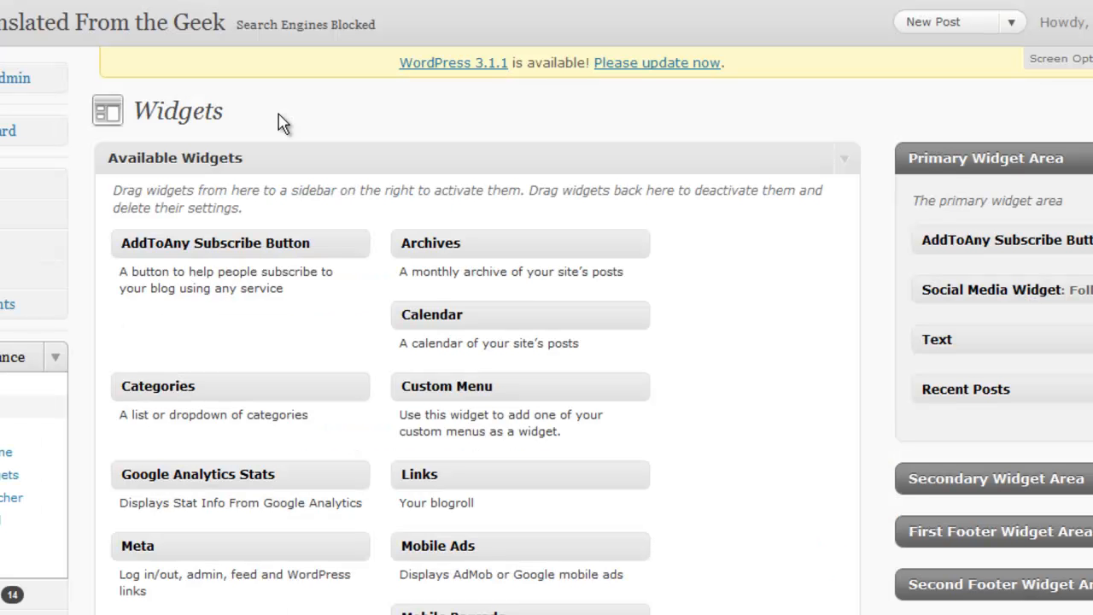
mouse_move(323, 111)
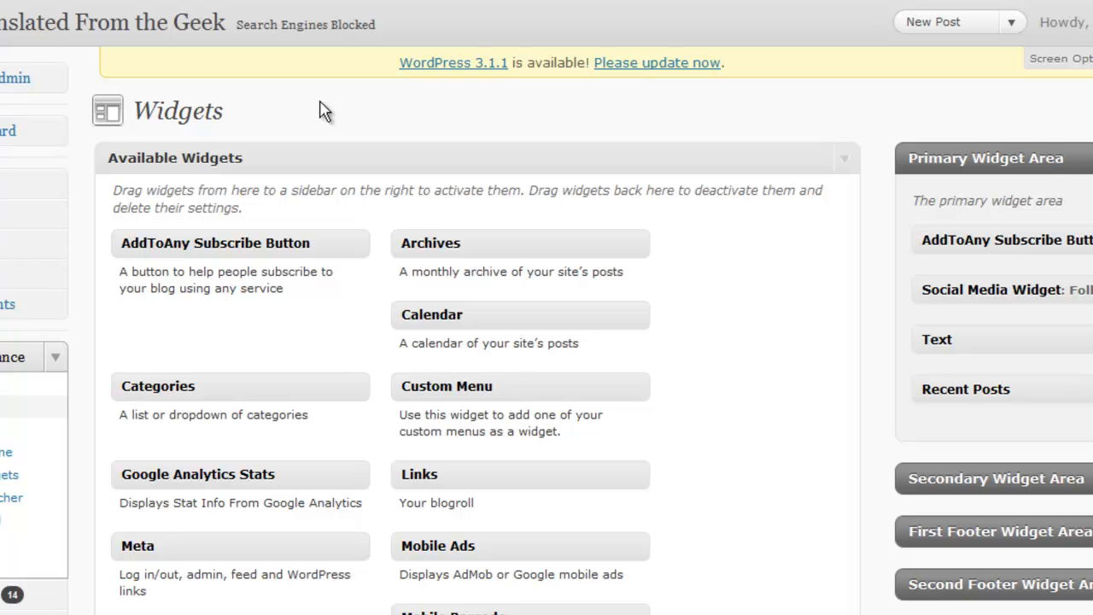
mouse_move(260, 9)
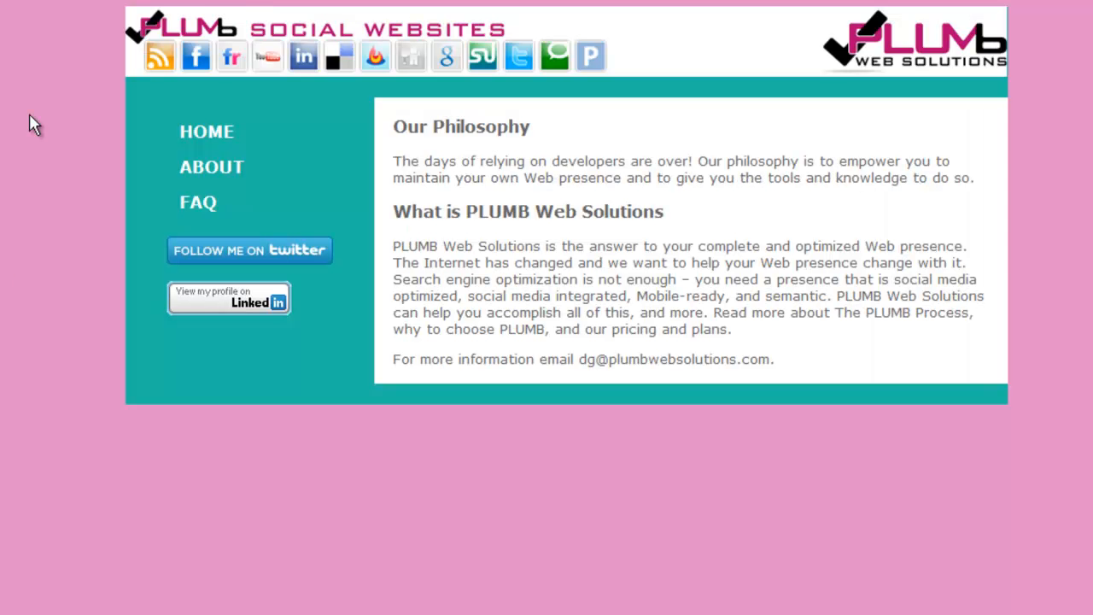
mouse_move(46, 289)
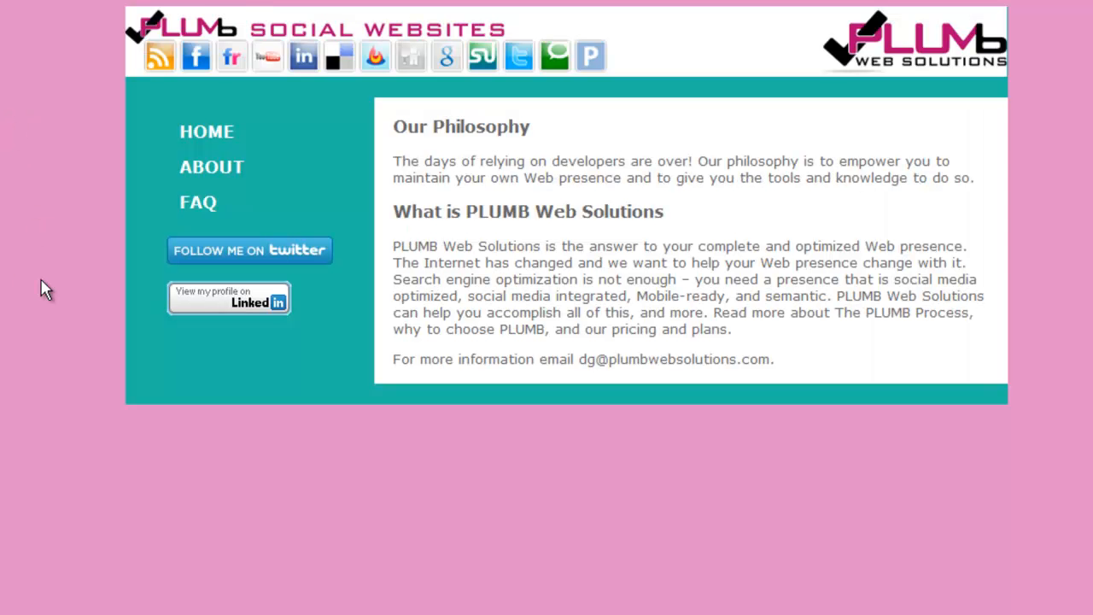
mouse_move(163, 357)
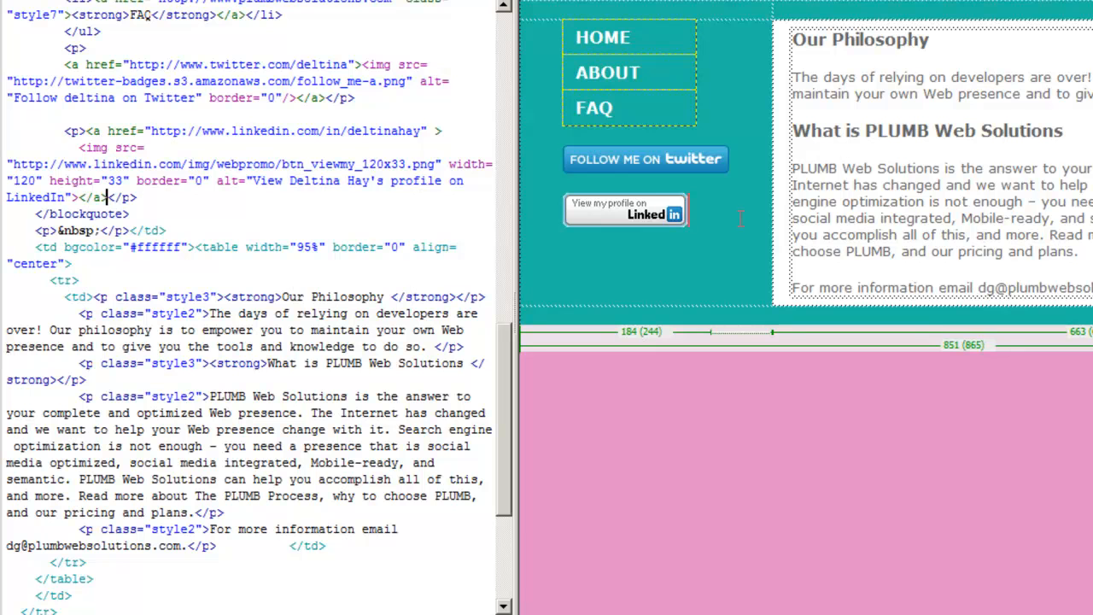
mouse_move(621, 254)
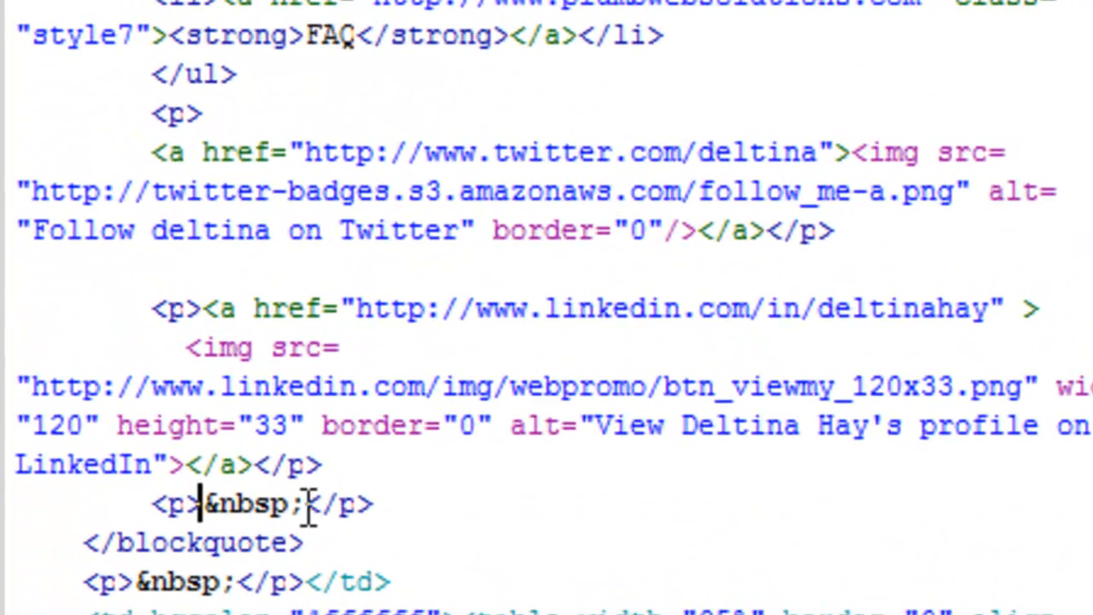
- Select the &nbsp; placeholder in the empty paragraph under the LinkedIn badge
double_click(250, 504)
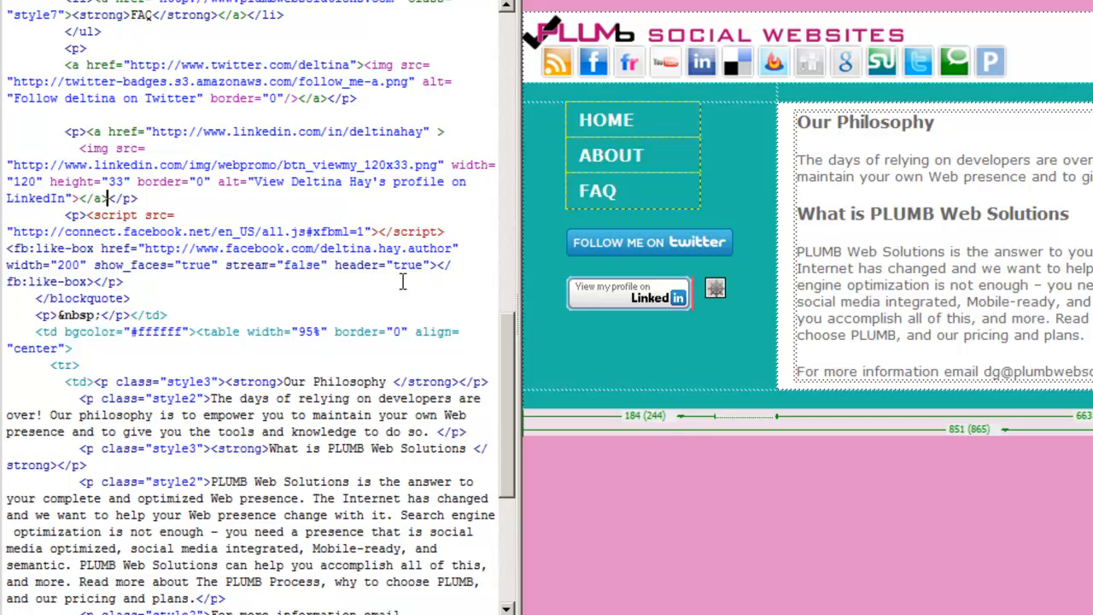
mouse_move(373, 269)
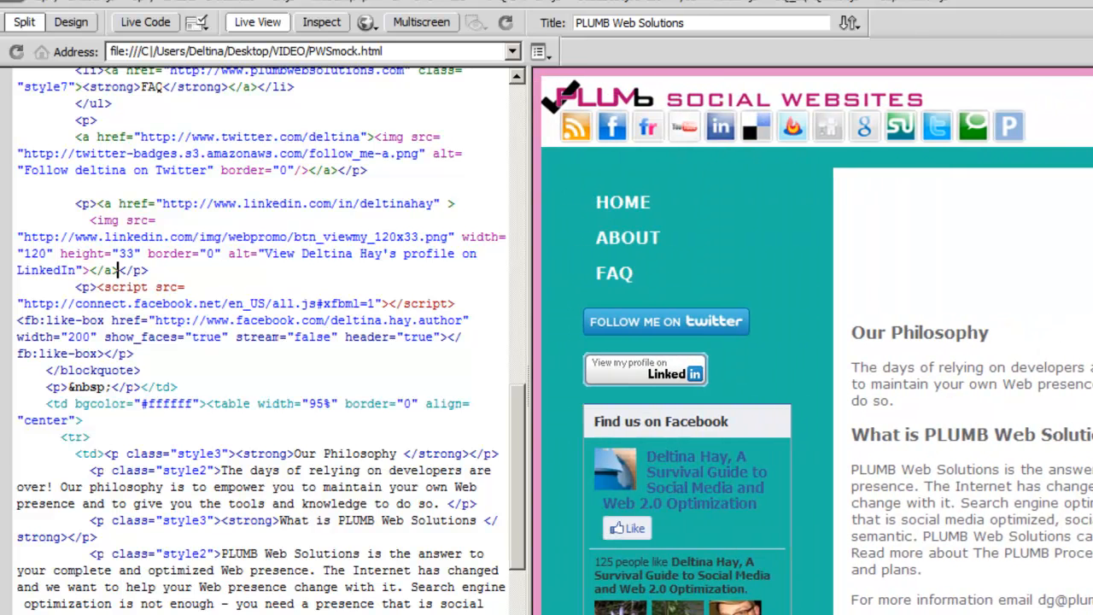
- Save PWSmock and preview the page with the Like Box in a browser
scroll(down, 3)
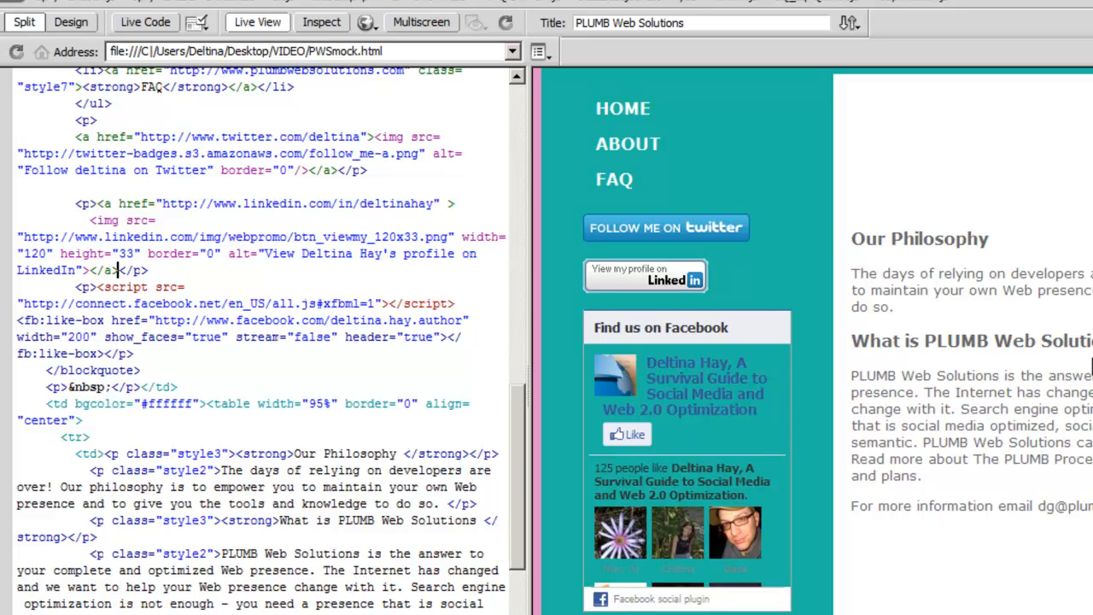
mouse_move(776, 290)
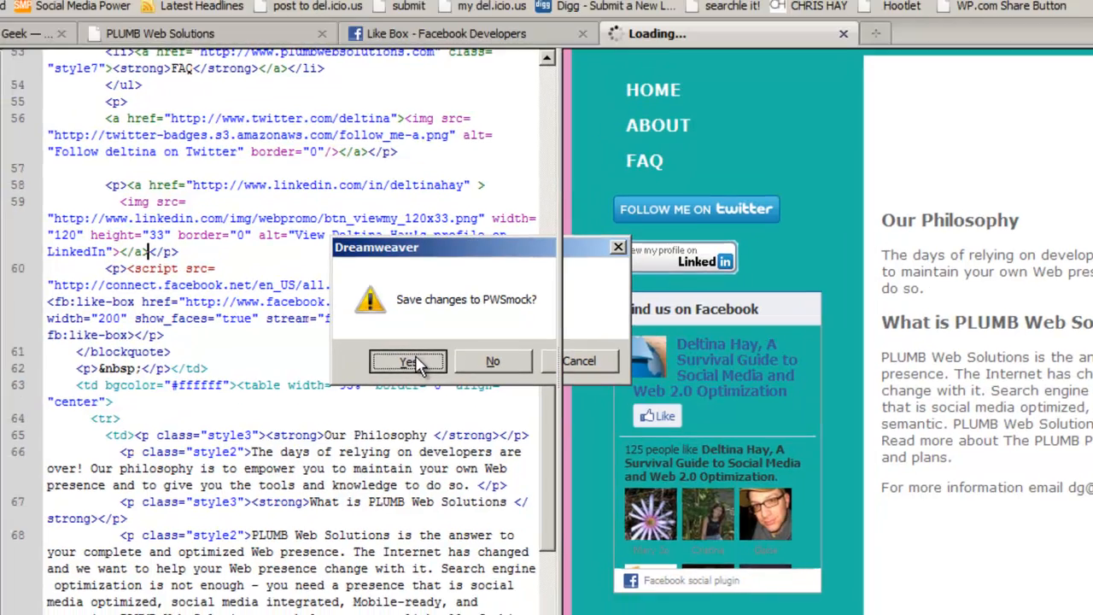
click(408, 360)
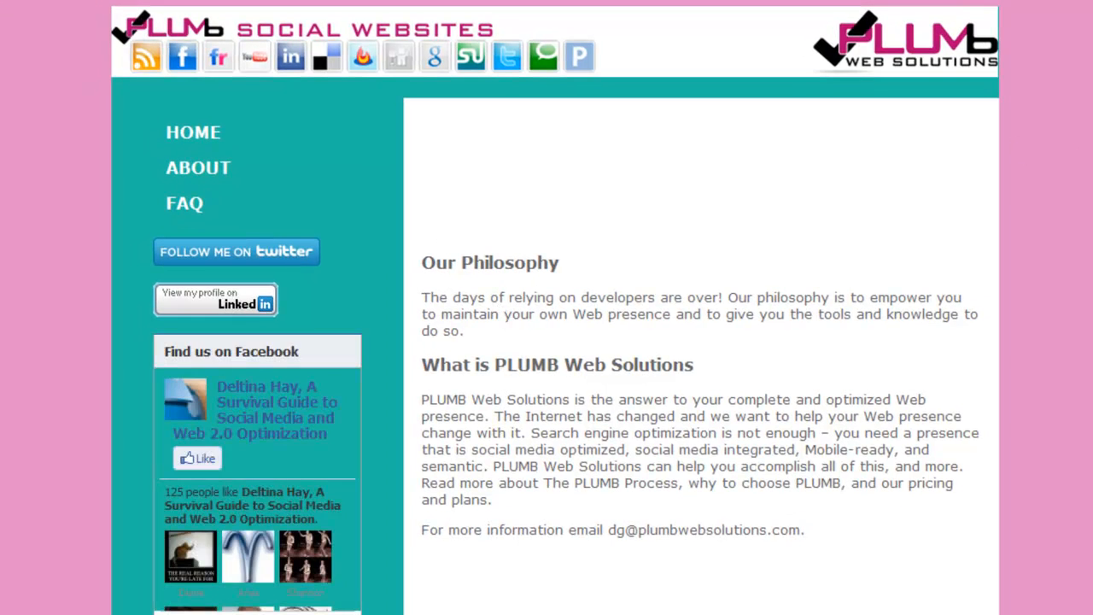